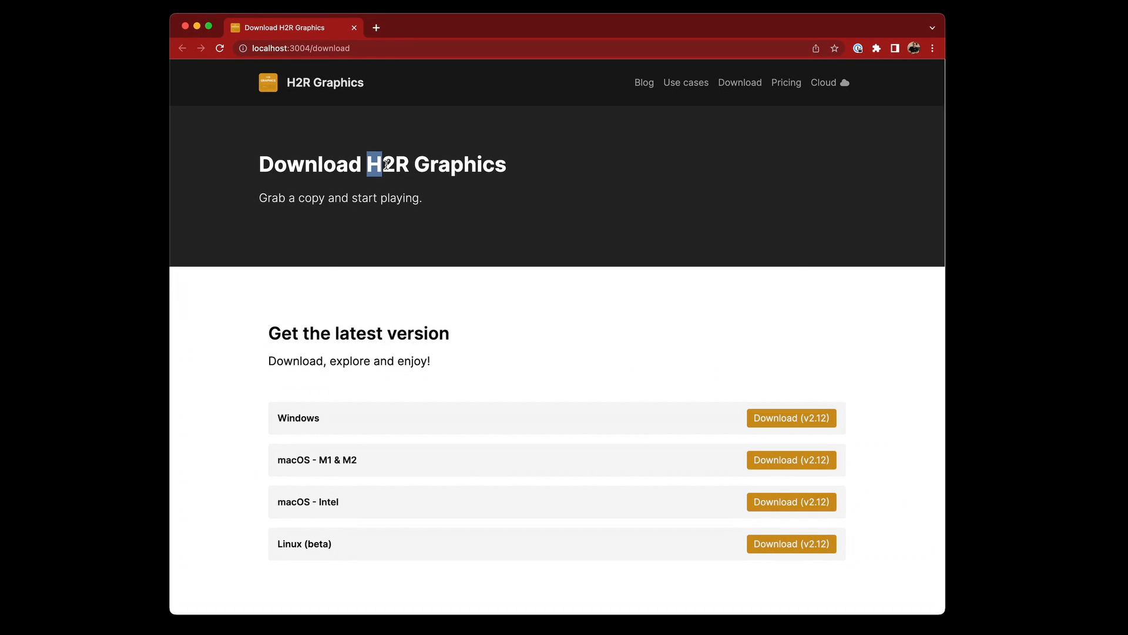
# Open the output window on the second display, then move it to the first display.
pyautogui.scroll(-3)
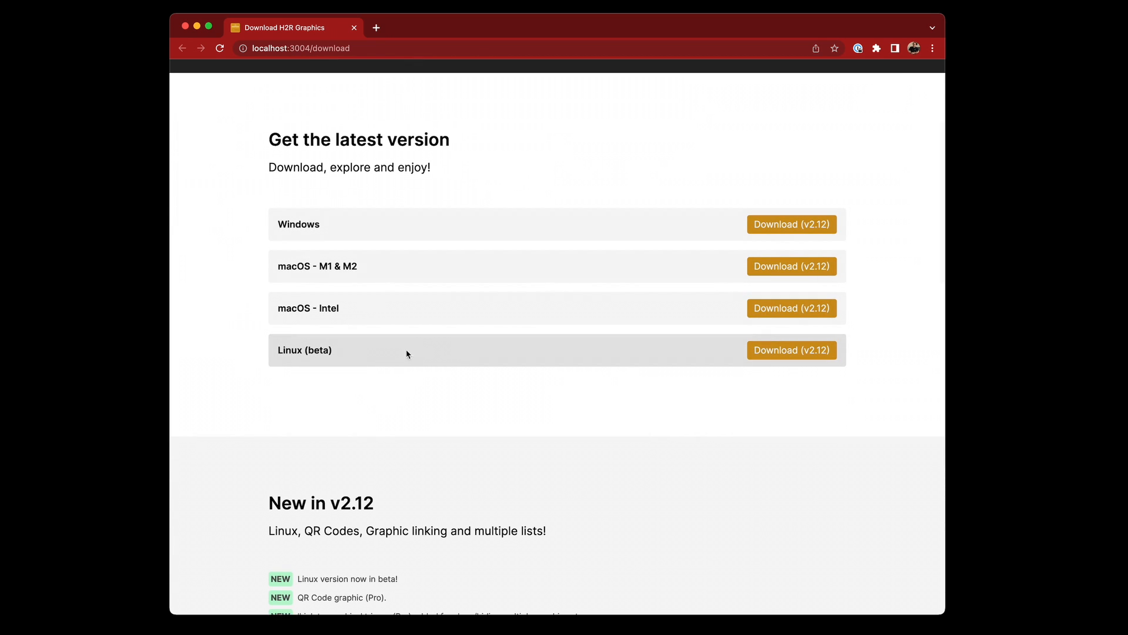
pyautogui.moveTo(421, 362)
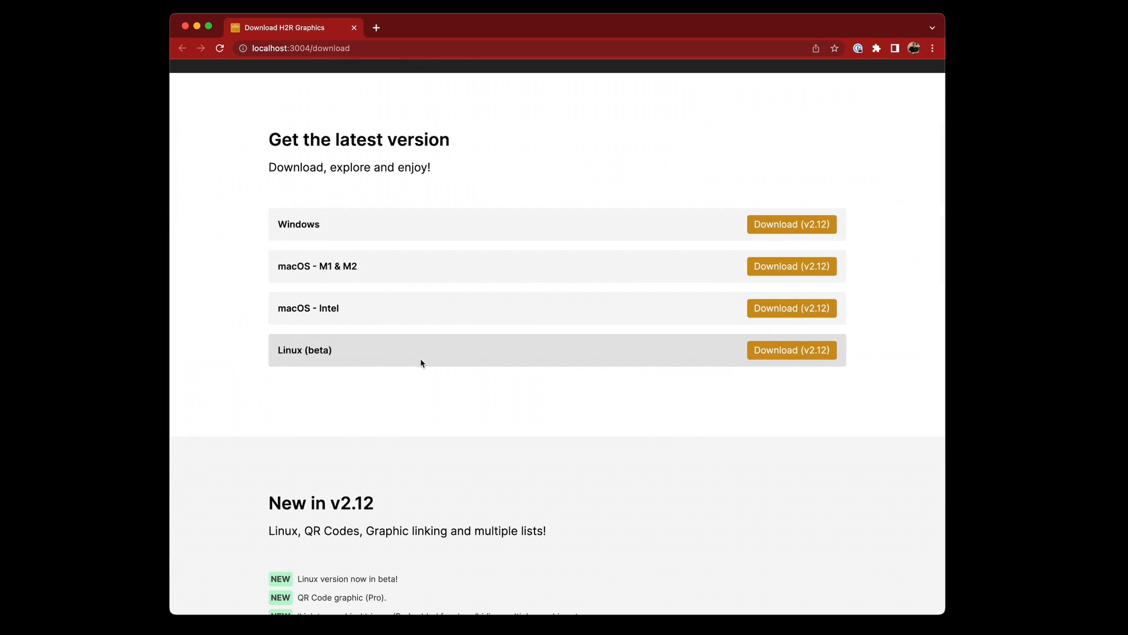
pyautogui.moveTo(759, 358)
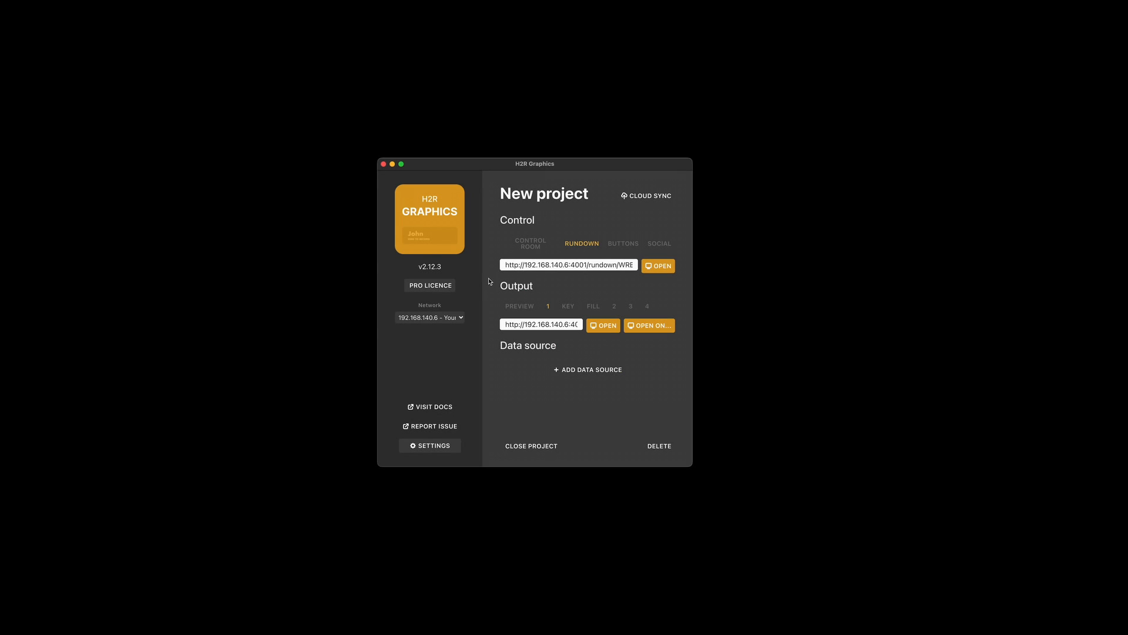
pyautogui.moveTo(569, 273)
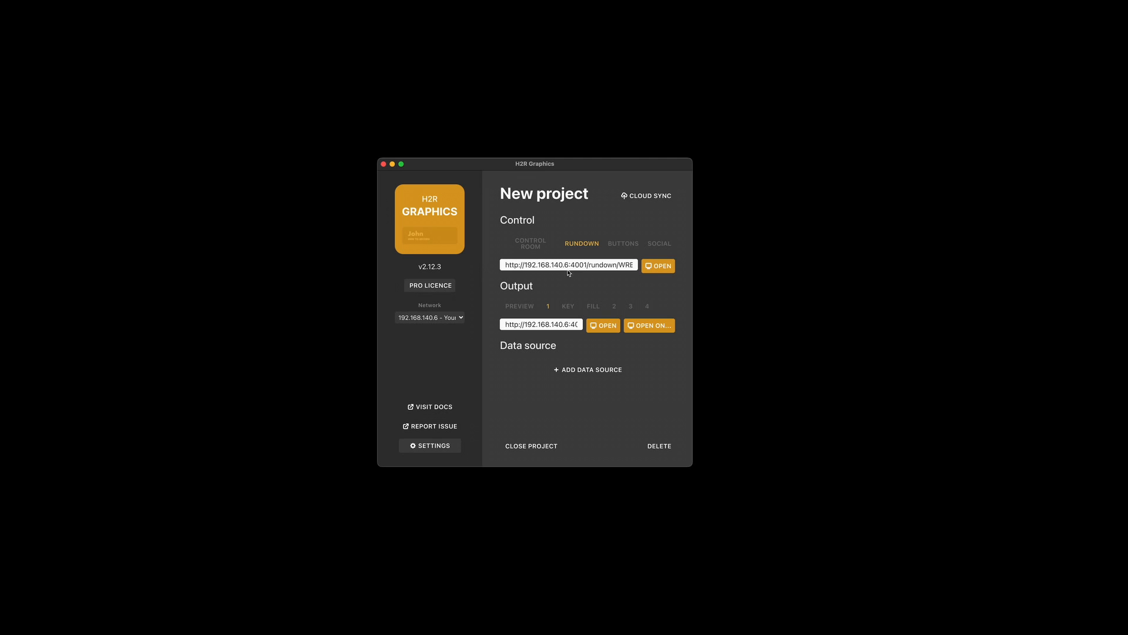
pyautogui.click(649, 325)
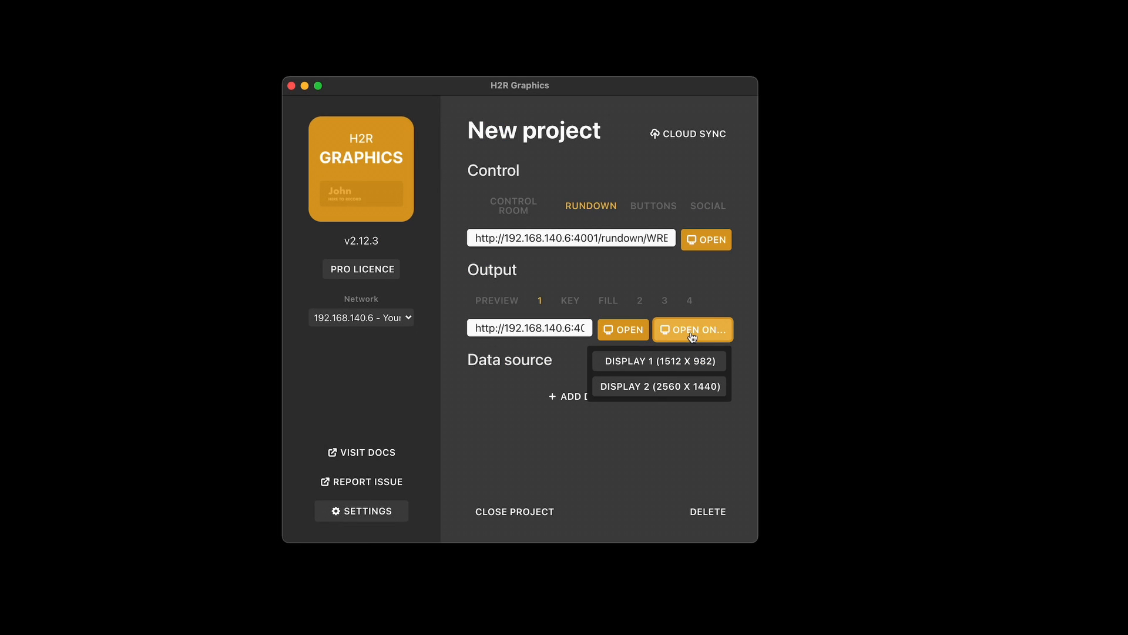
pyautogui.moveTo(662, 396)
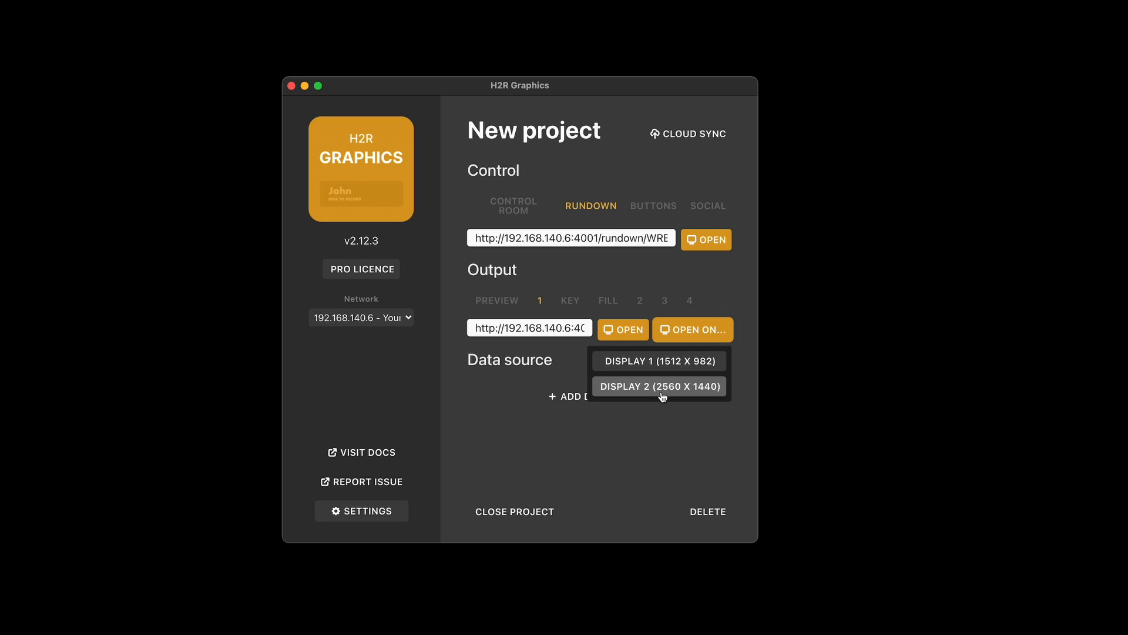
pyautogui.moveTo(659, 361)
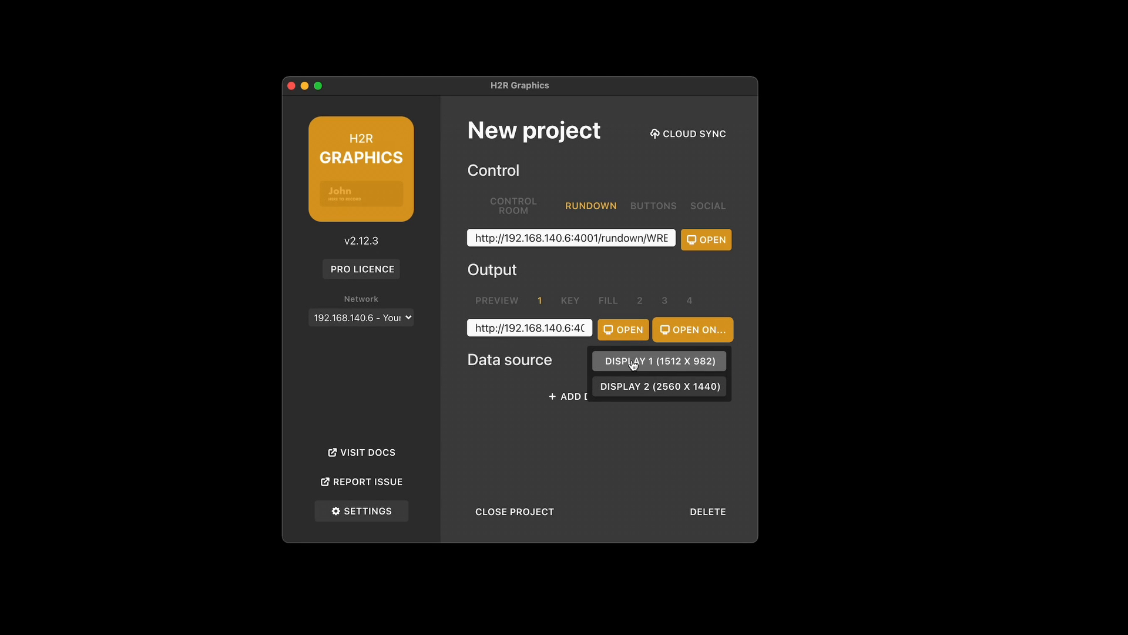
pyautogui.moveTo(669, 391)
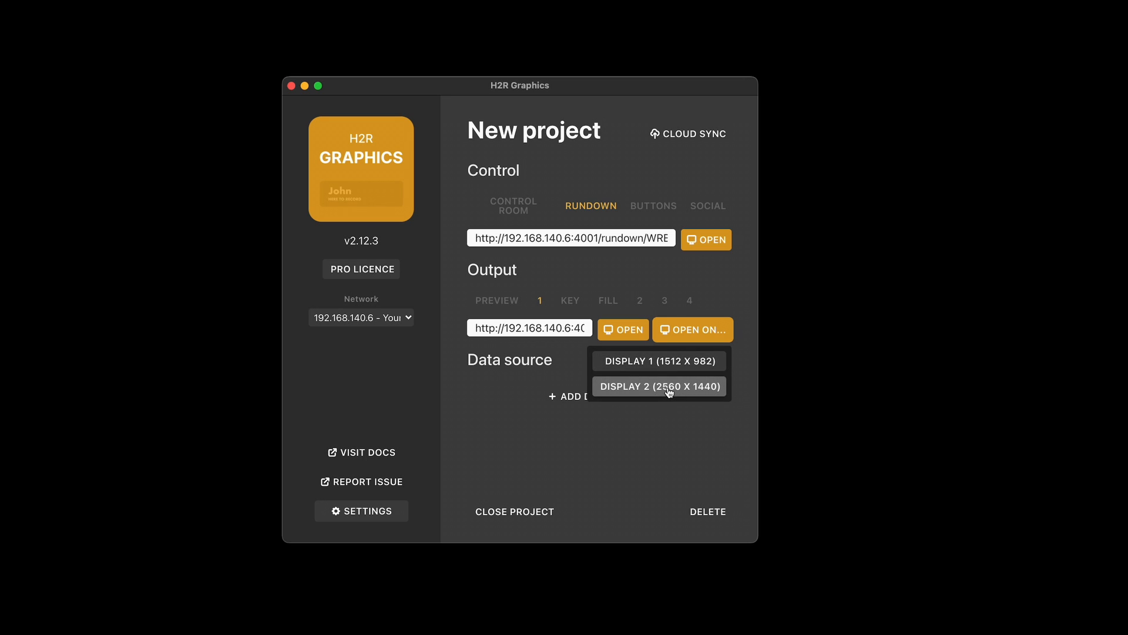
pyautogui.click(659, 386)
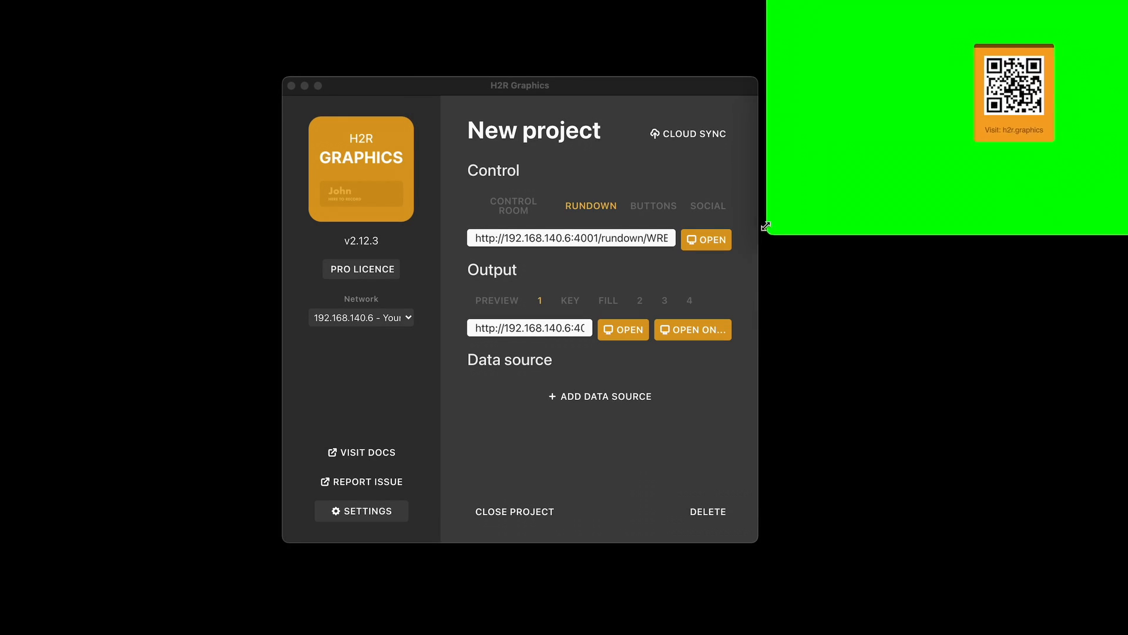
pyautogui.click(697, 330)
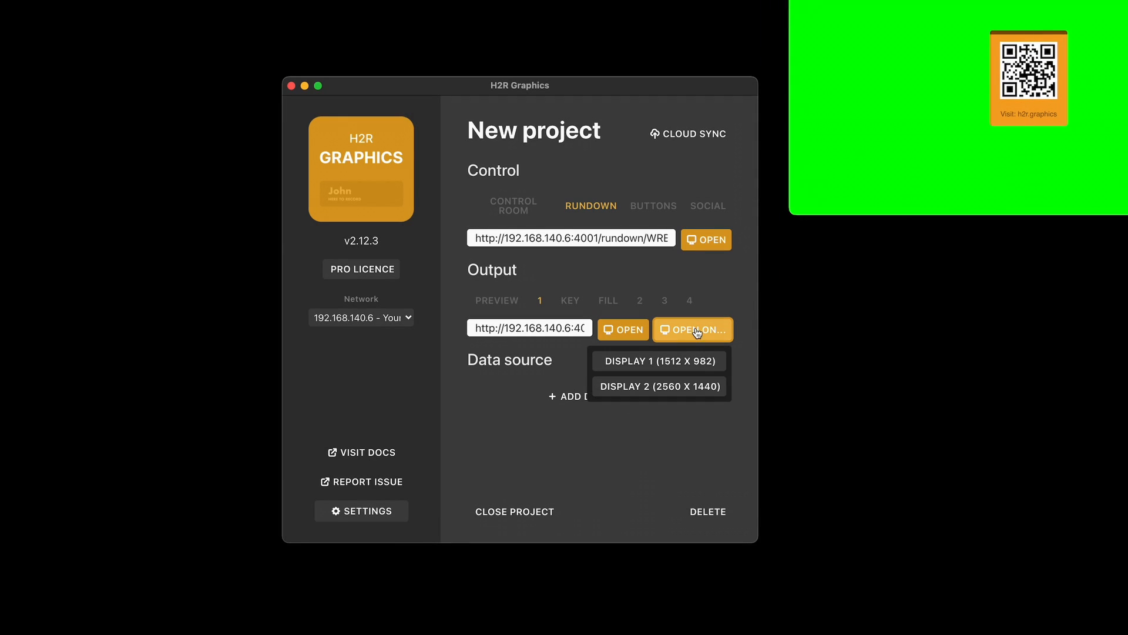
pyautogui.moveTo(657, 375)
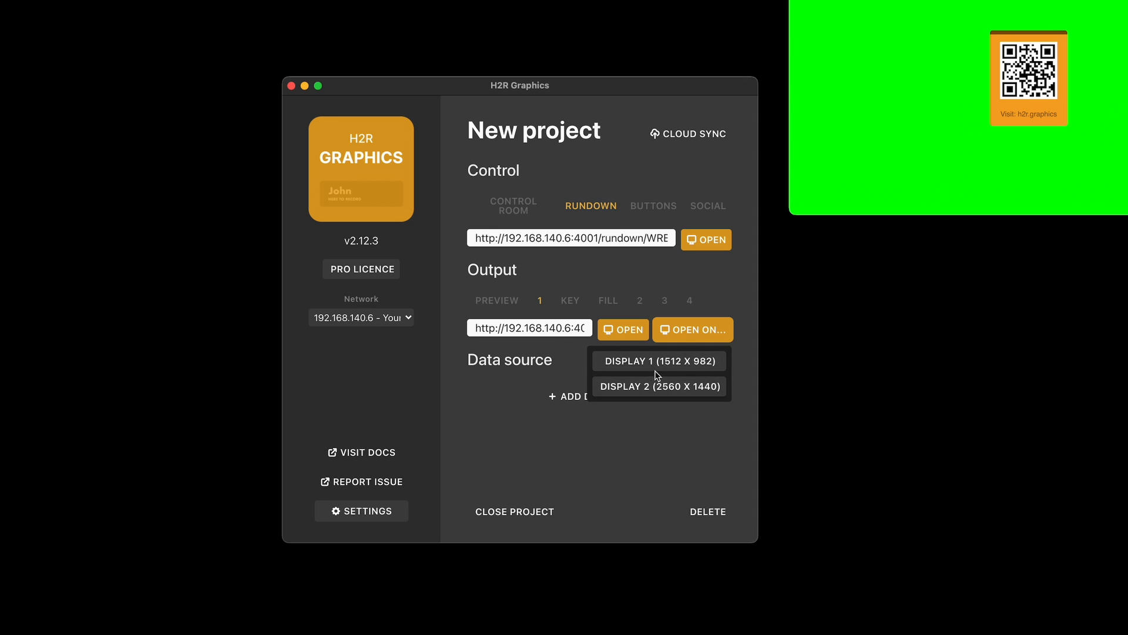
pyautogui.click(659, 361)
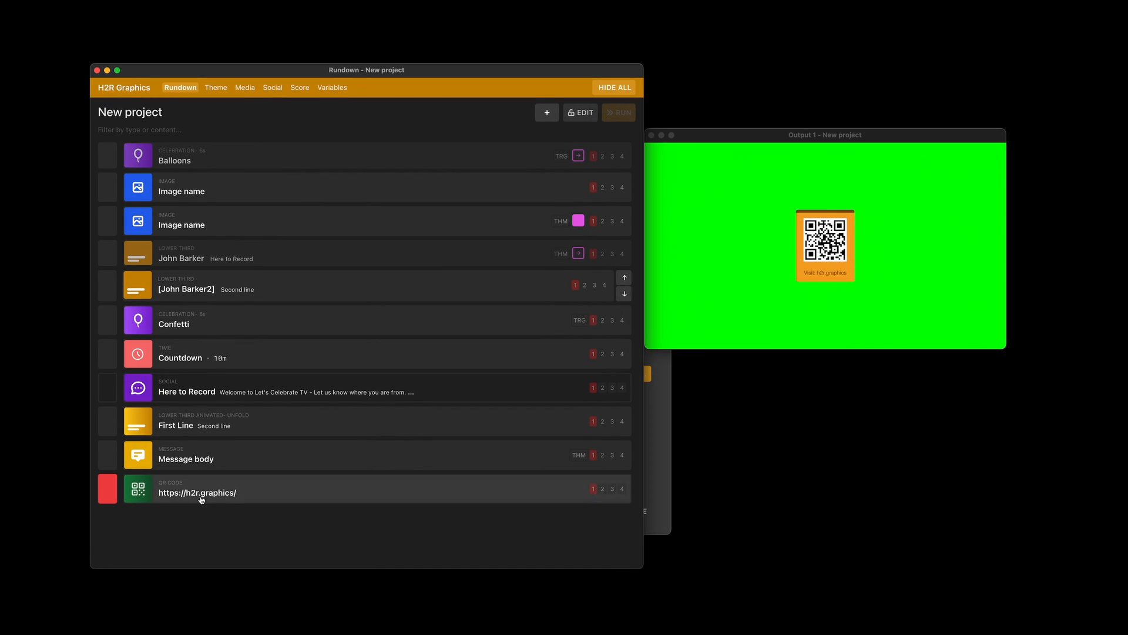
pyautogui.click(107, 488)
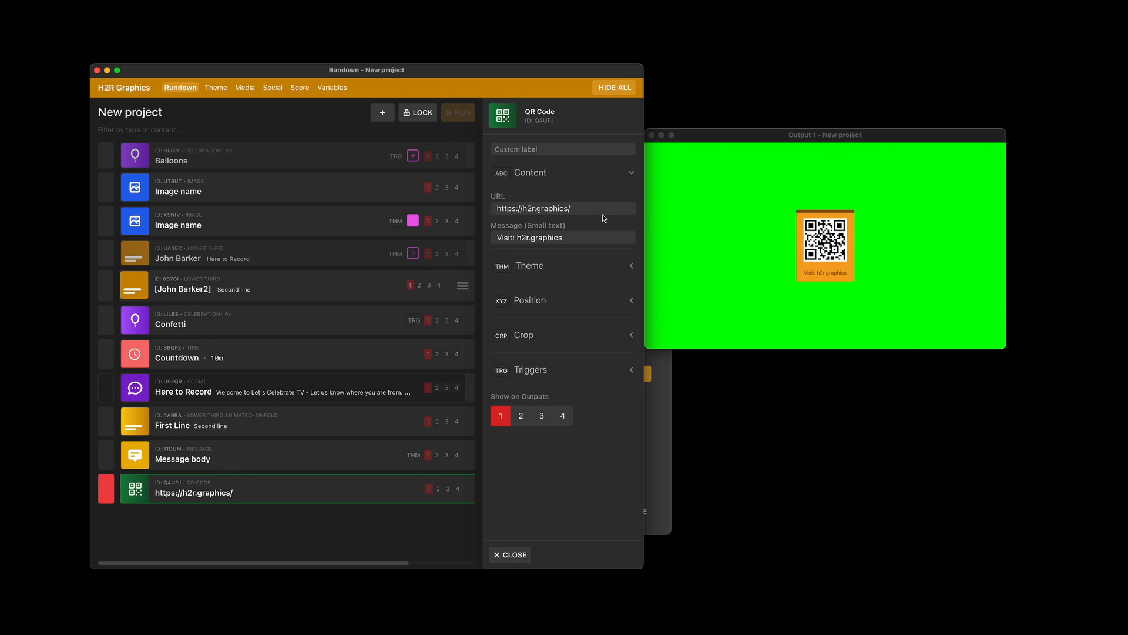
pyautogui.click(563, 208)
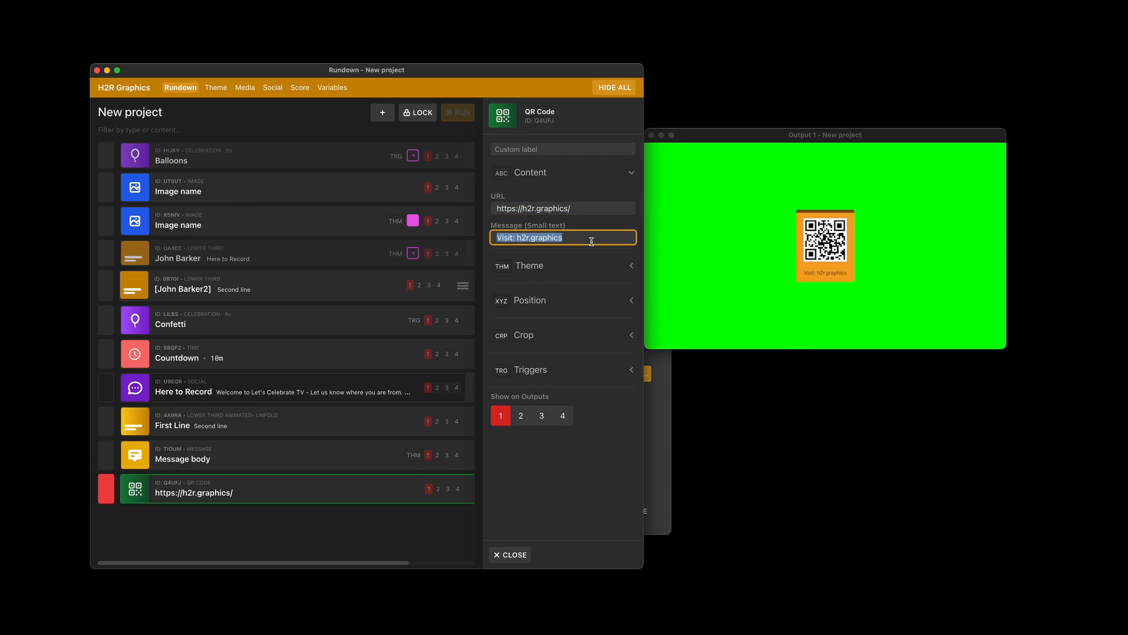
pyautogui.moveTo(858, 283)
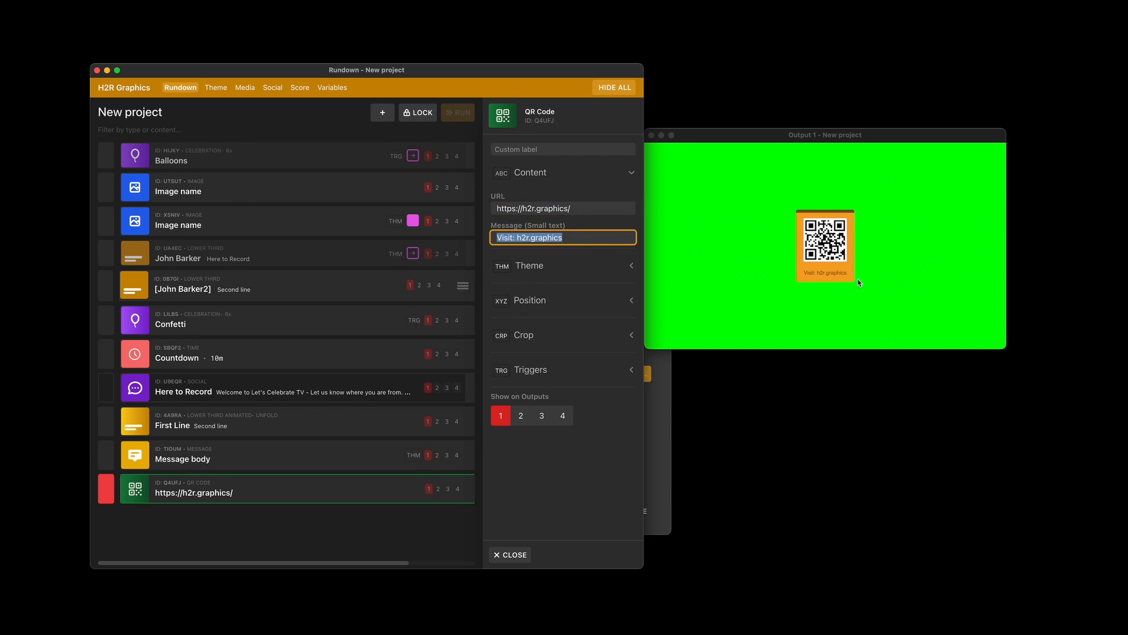
pyautogui.write('Scan me')
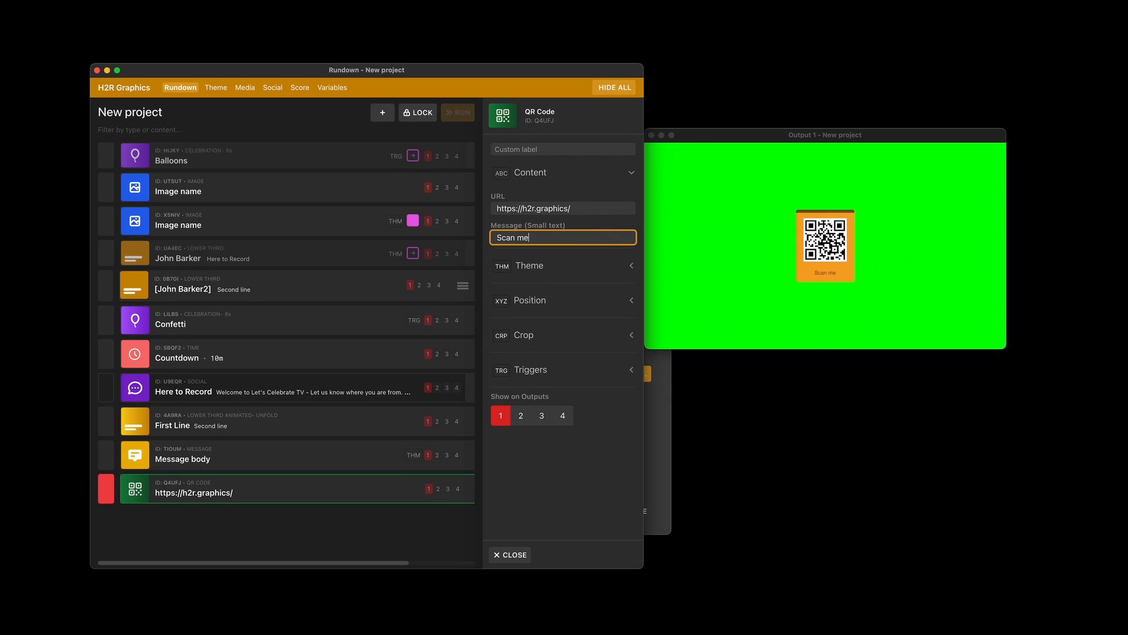
pyautogui.write('!')
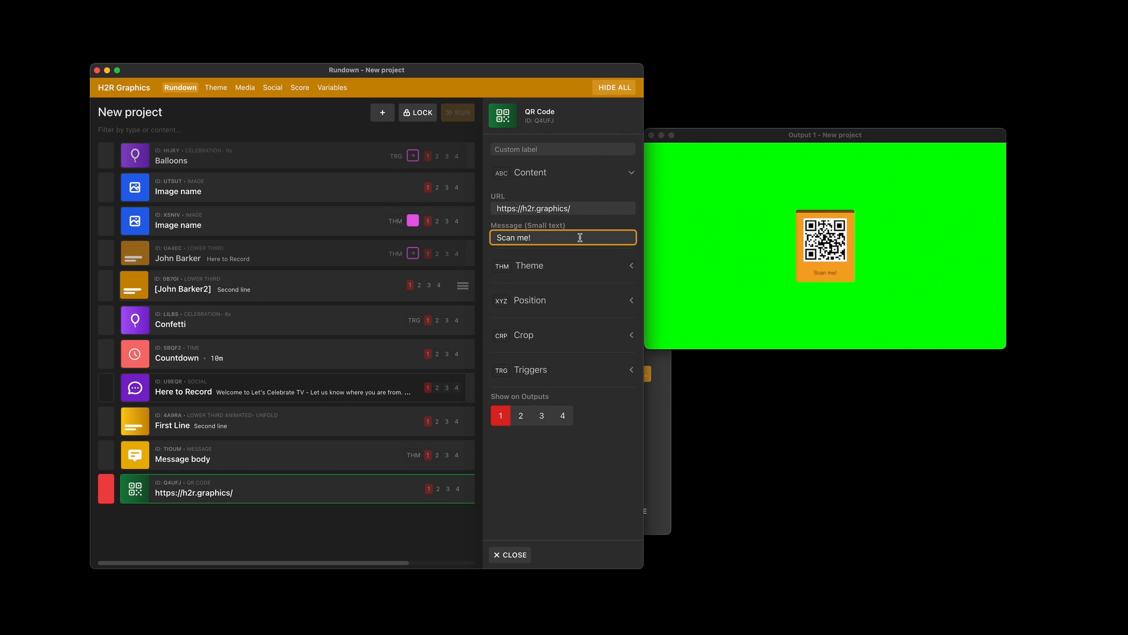
pyautogui.write('S')
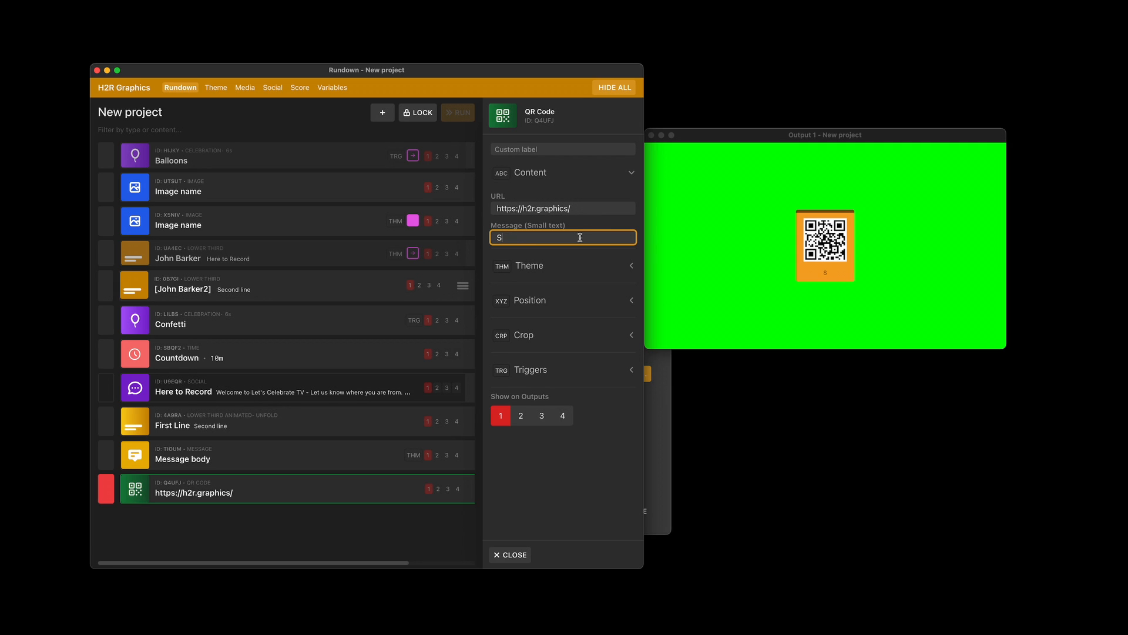
pyautogui.write('Visit: h2r.graphics')
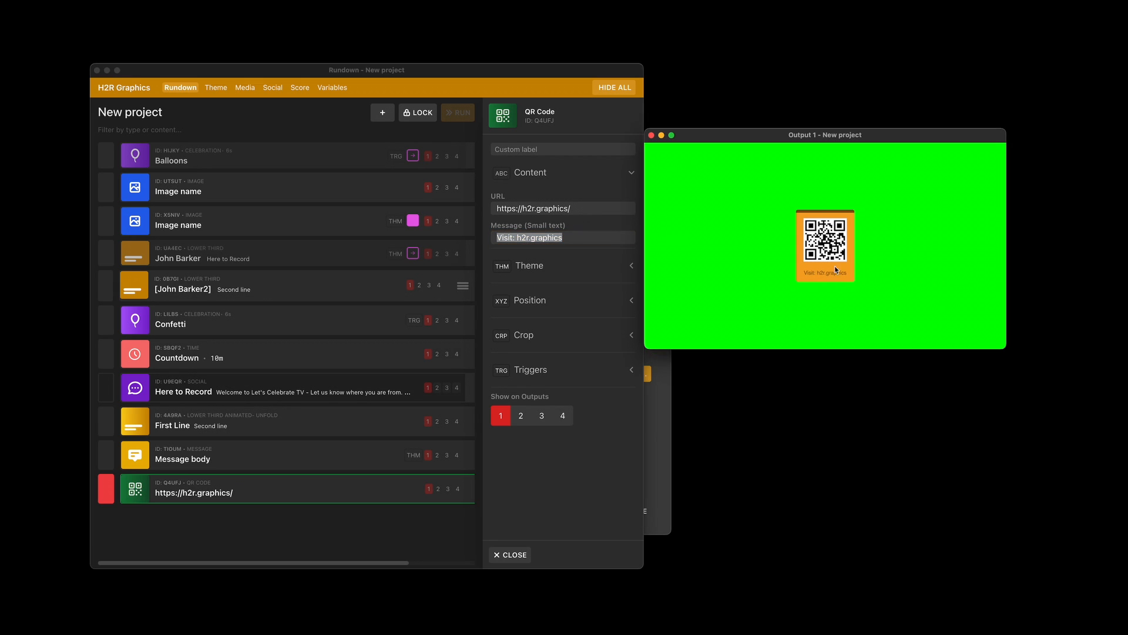
pyautogui.moveTo(757, 277)
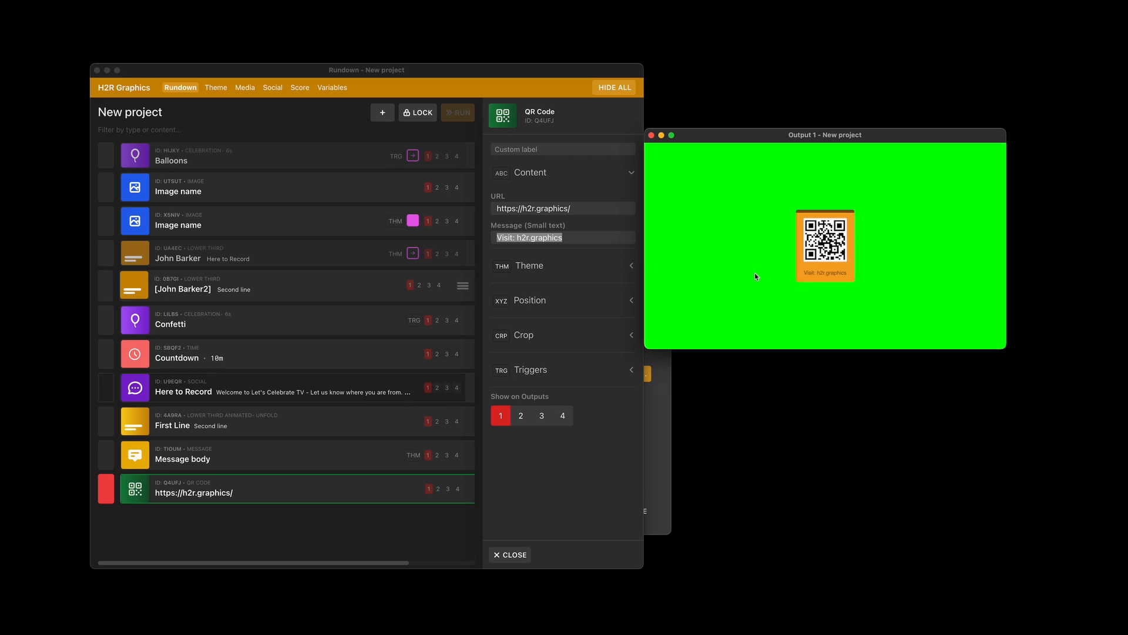
pyautogui.click(510, 555)
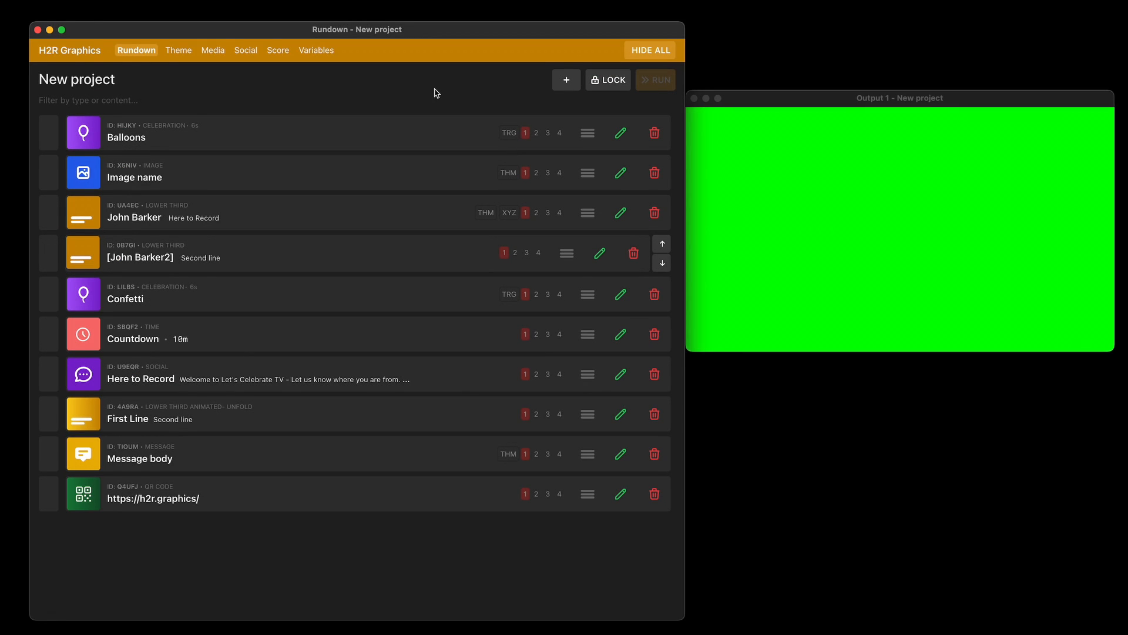
pyautogui.moveTo(335, 180)
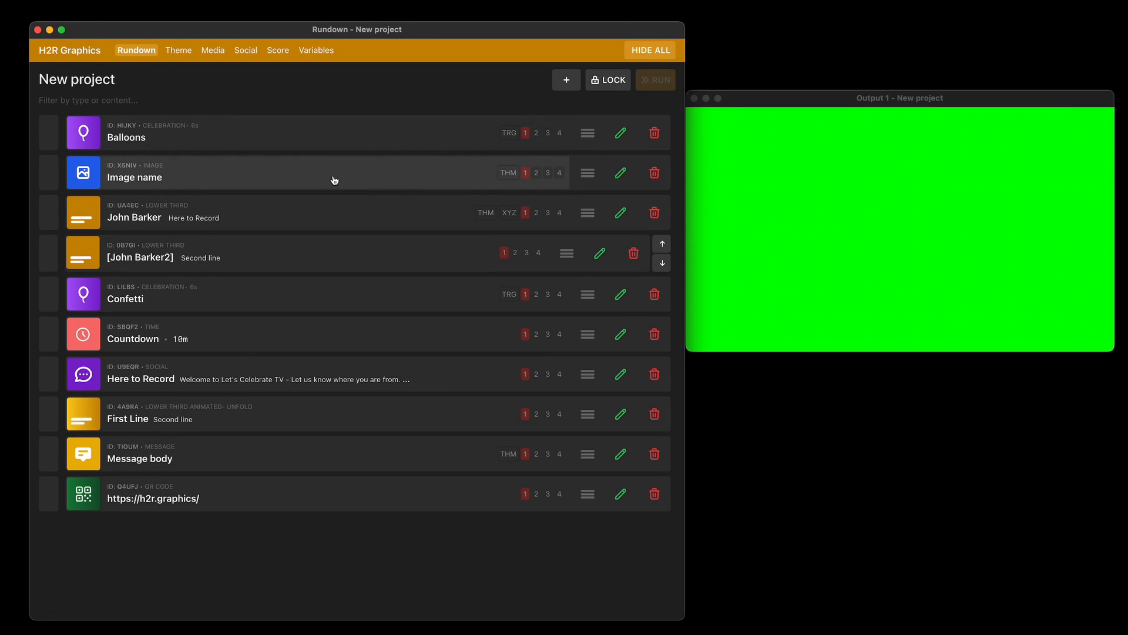
pyautogui.moveTo(324, 174)
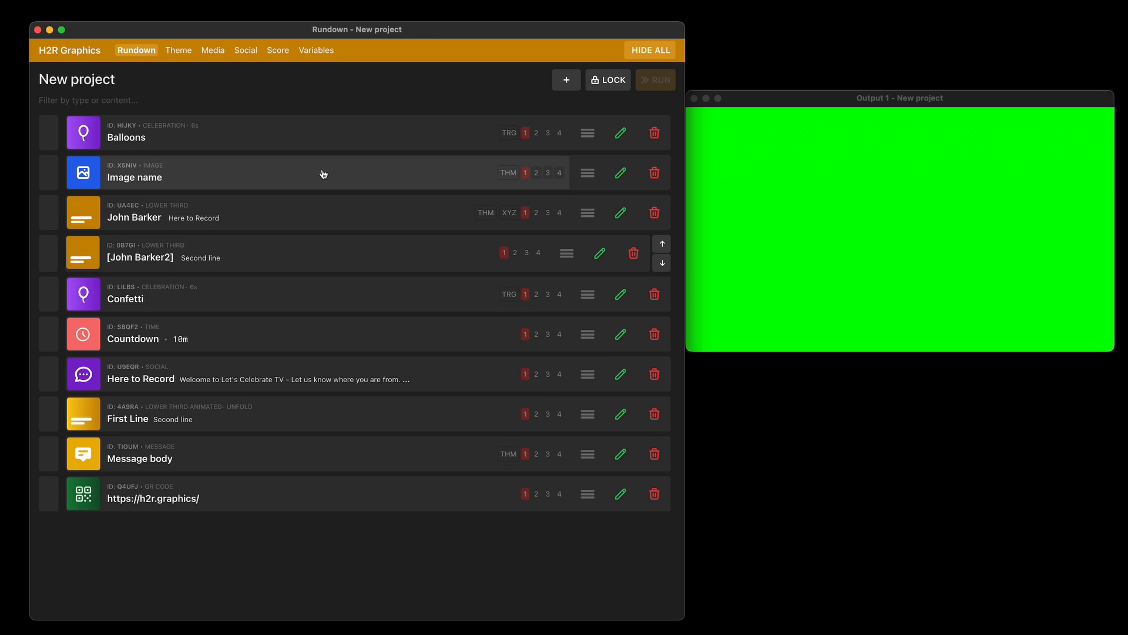
pyautogui.moveTo(258, 140)
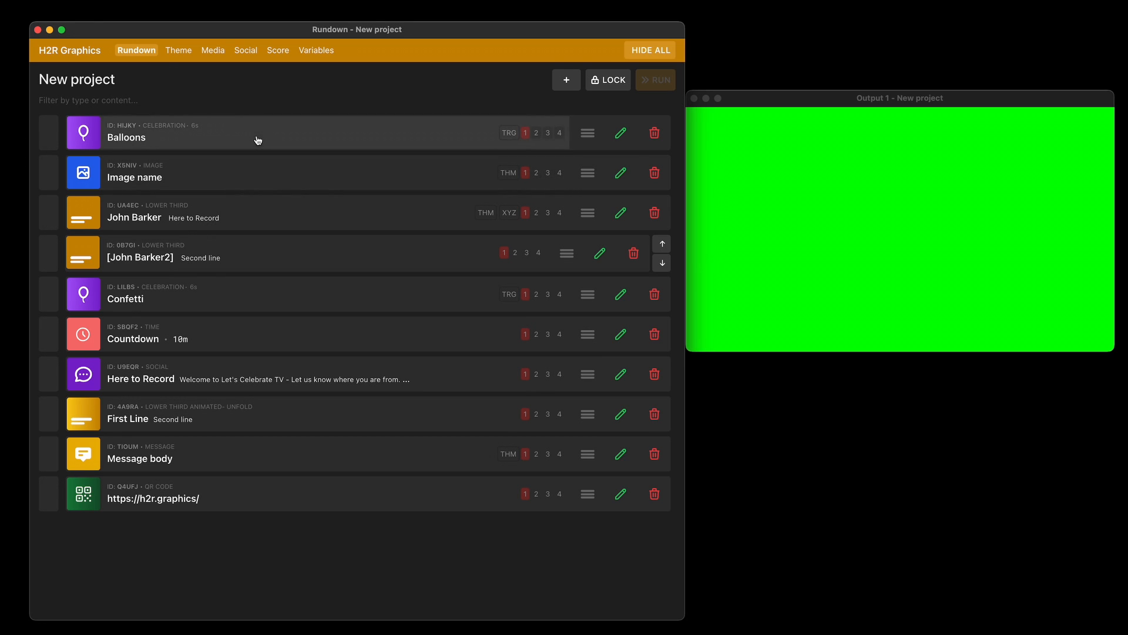
pyautogui.click(525, 133)
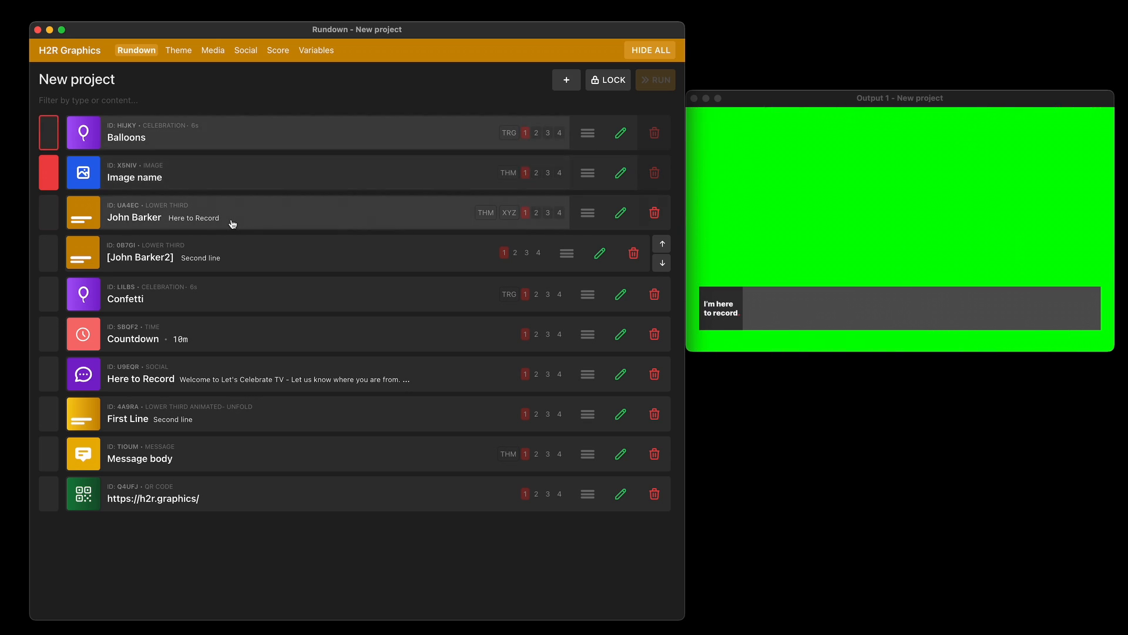
pyautogui.click(525, 212)
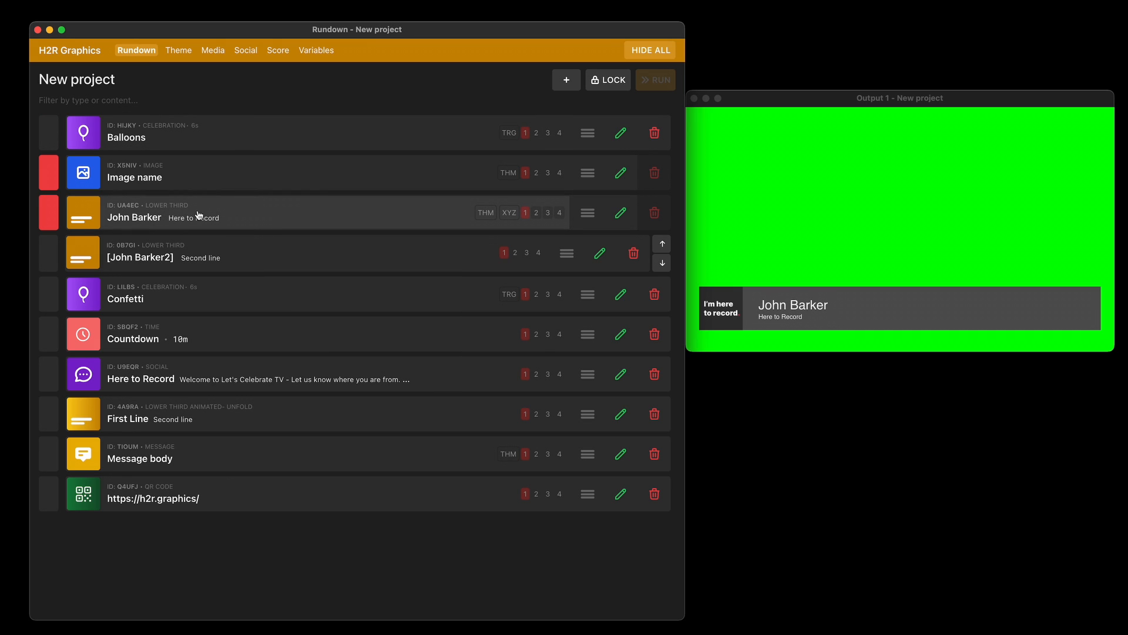
pyautogui.moveTo(136, 210)
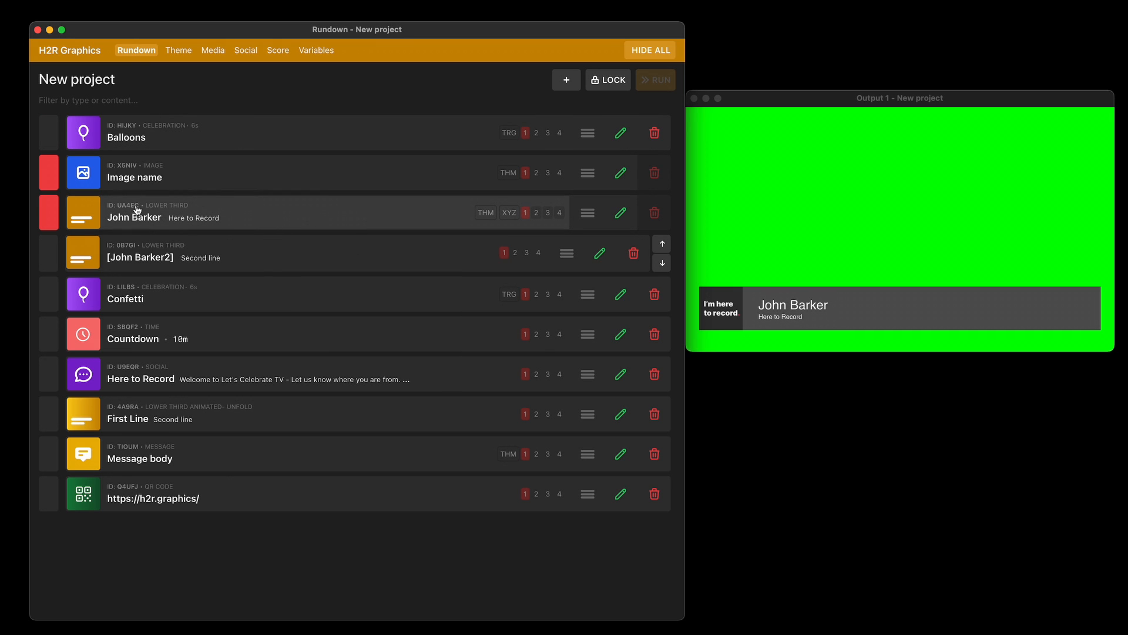
pyautogui.moveTo(239, 209)
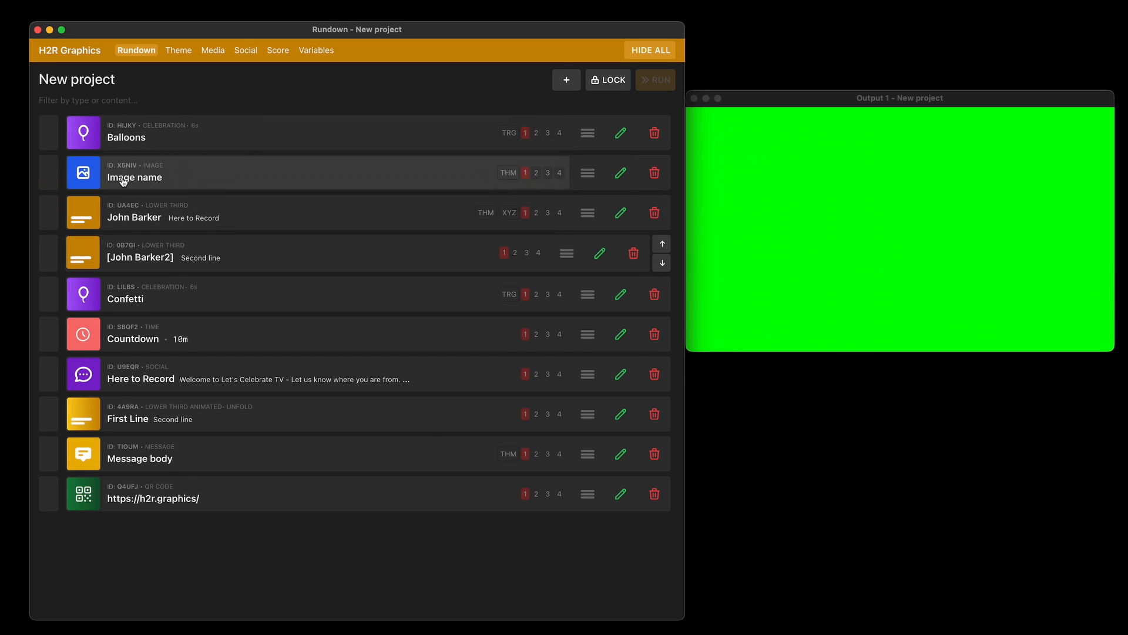
# Rename the 'Image name' graphic to 'Image' in its Edit dialog.
pyautogui.rightClick(124, 182)
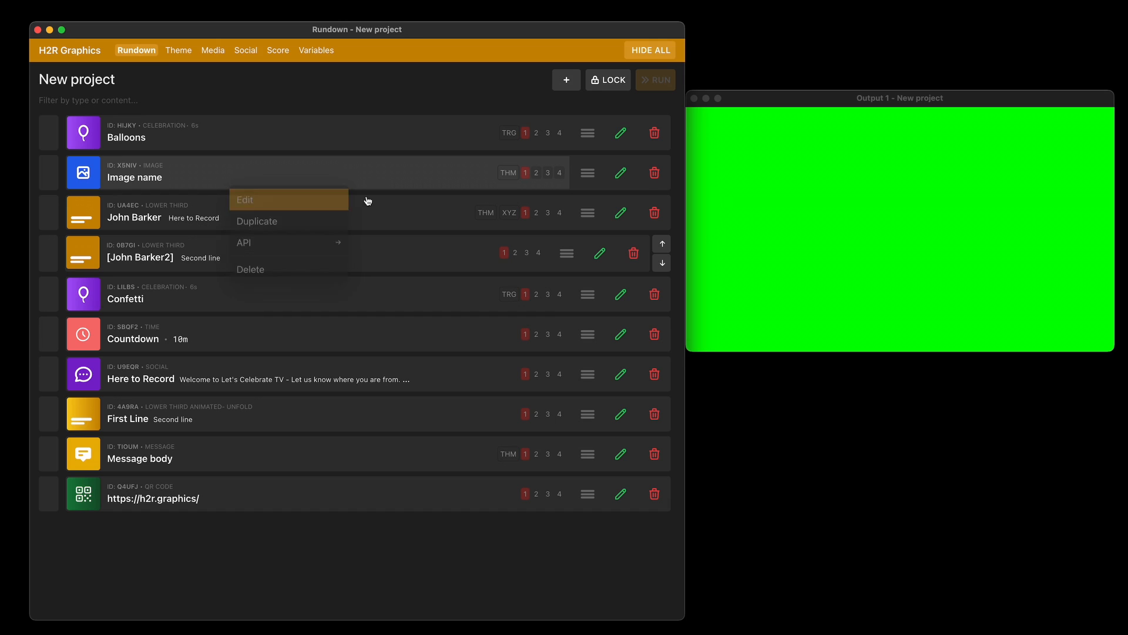
pyautogui.click(245, 200)
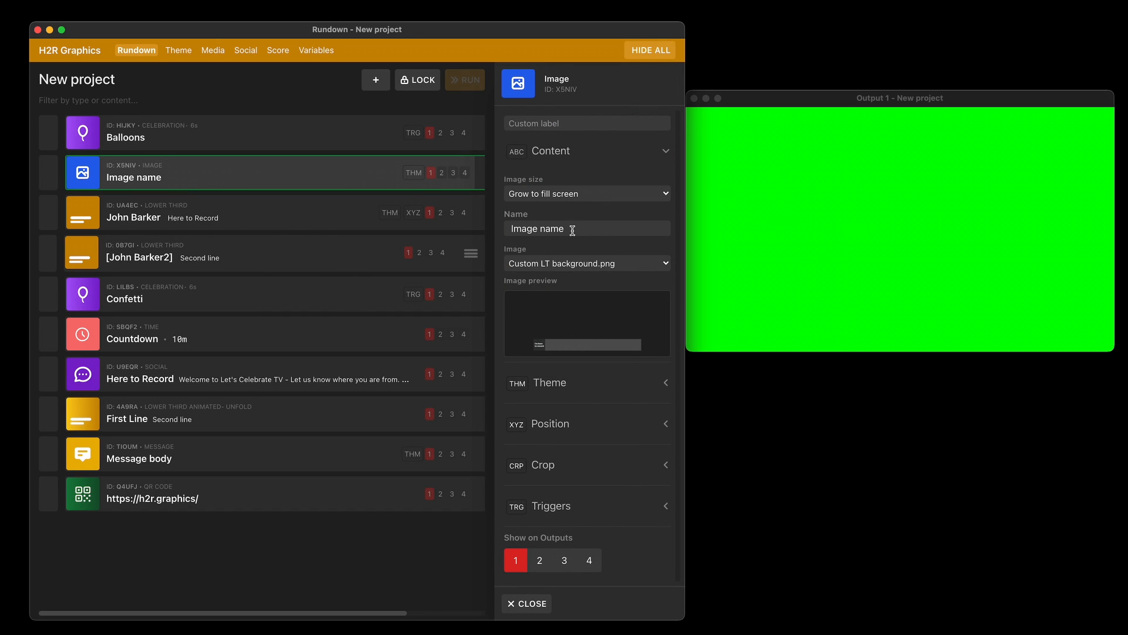
pyautogui.write('IM')
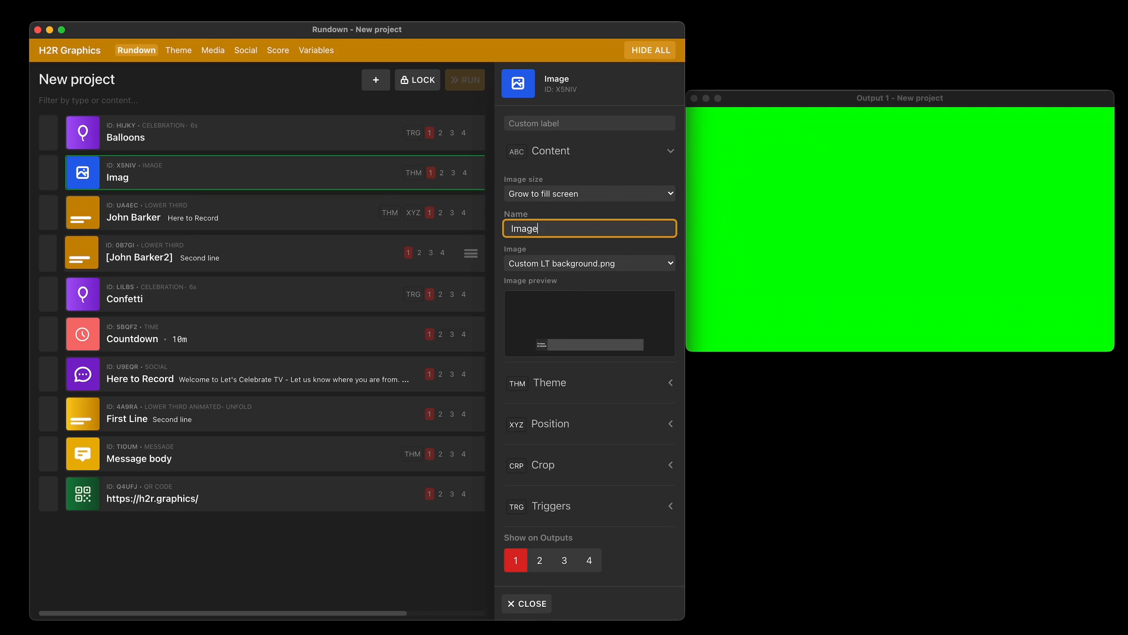
pyautogui.click(527, 604)
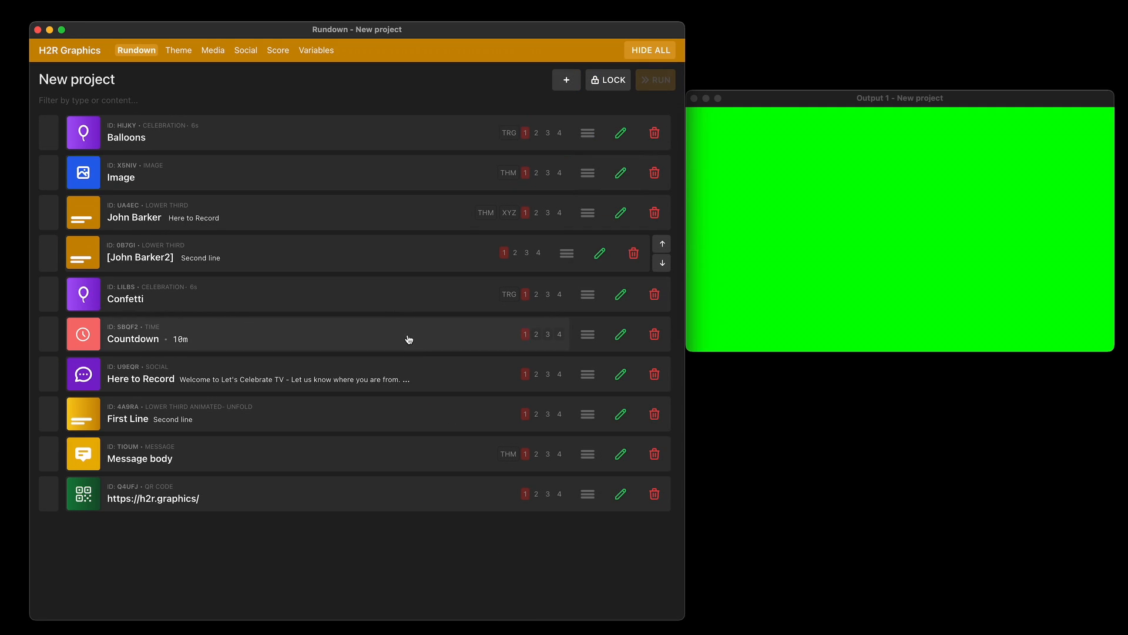
pyautogui.rightClick(386, 244)
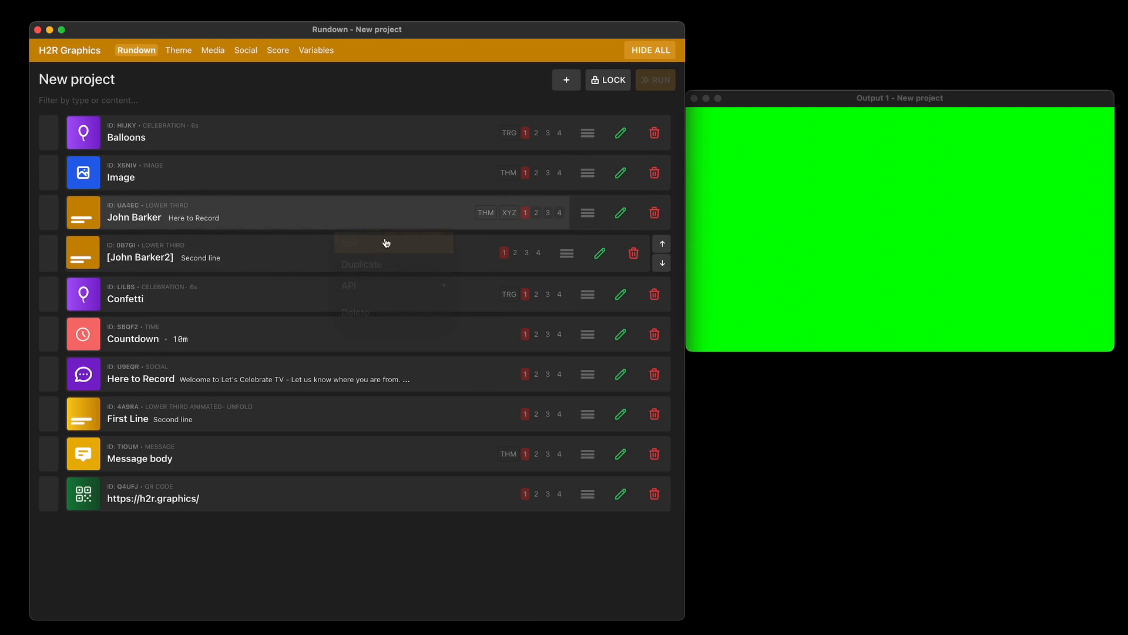
pyautogui.click(621, 213)
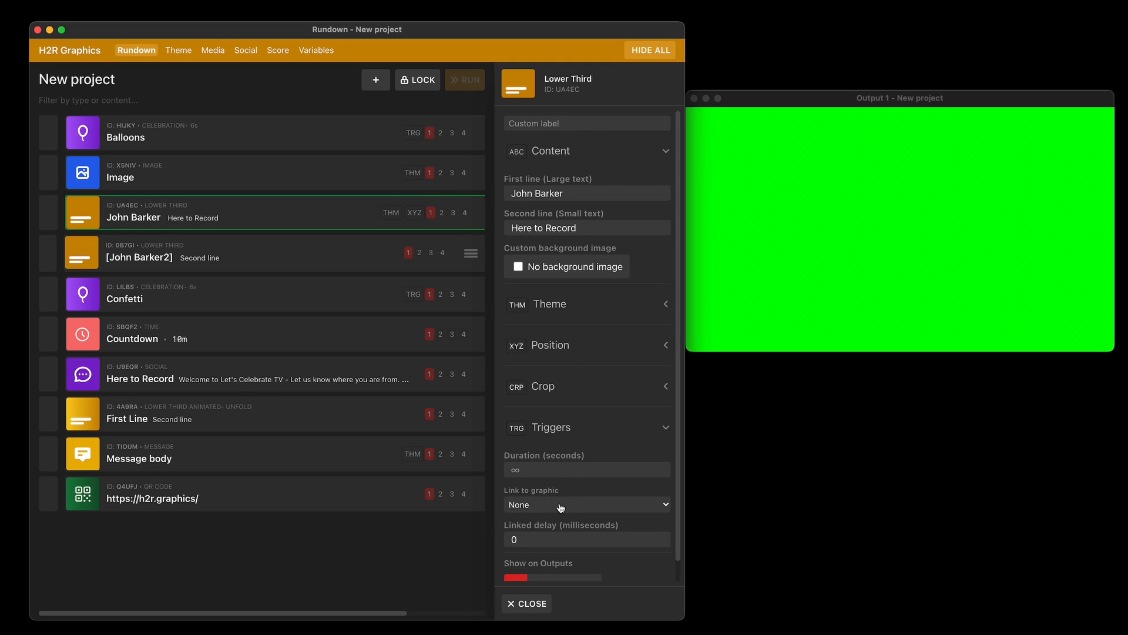
pyautogui.moveTo(545, 505)
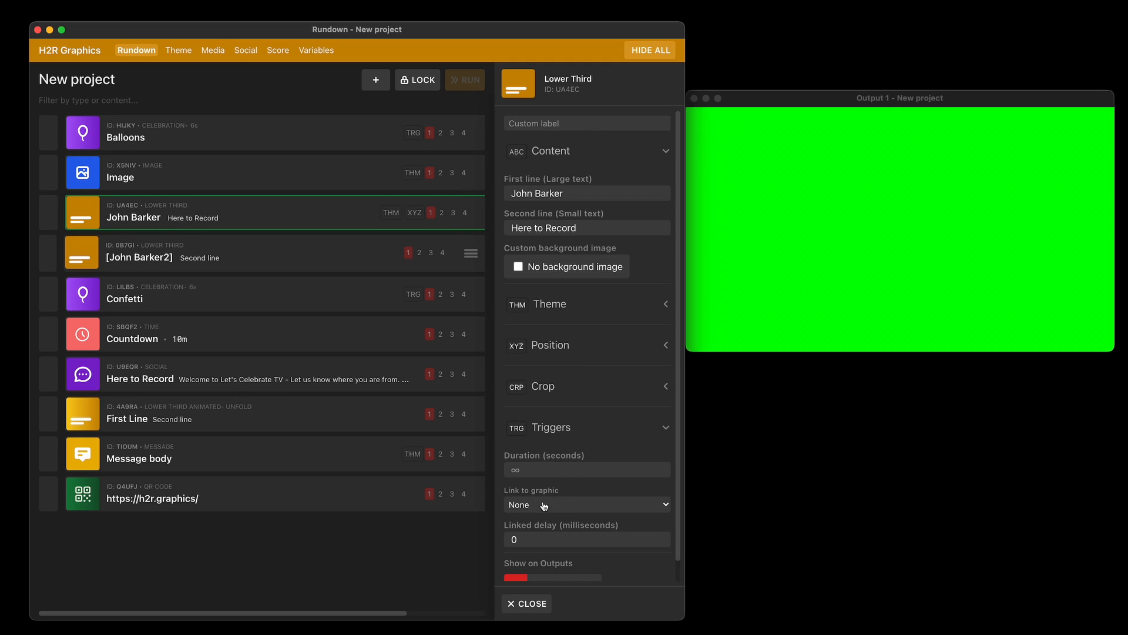
pyautogui.click(586, 504)
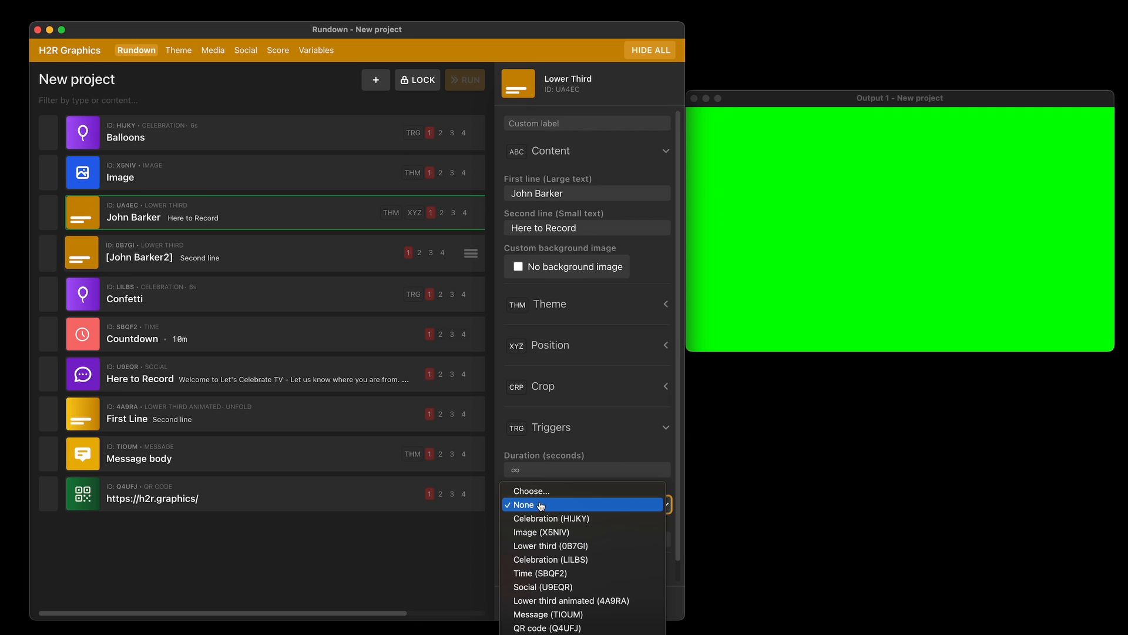
pyautogui.click(541, 532)
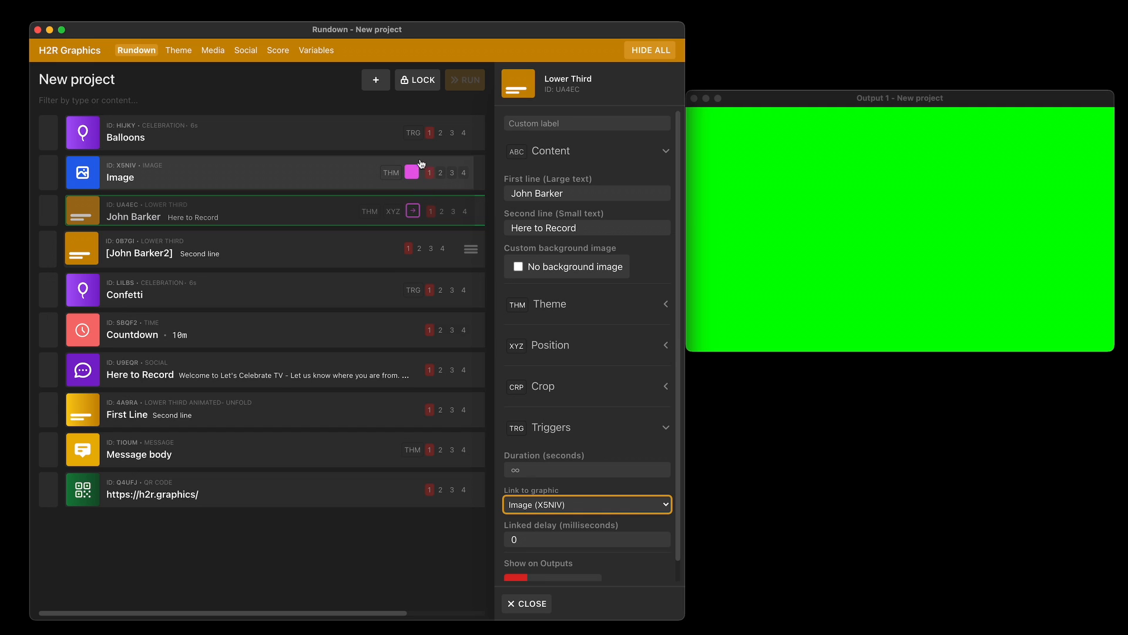
pyautogui.moveTo(428, 172)
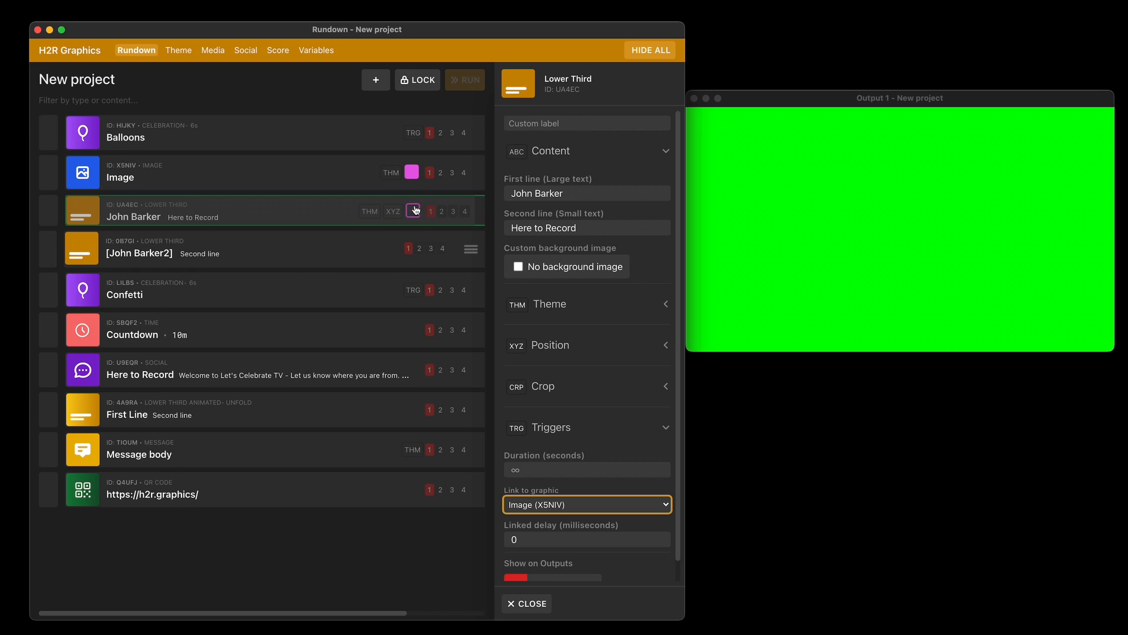
pyautogui.moveTo(416, 214)
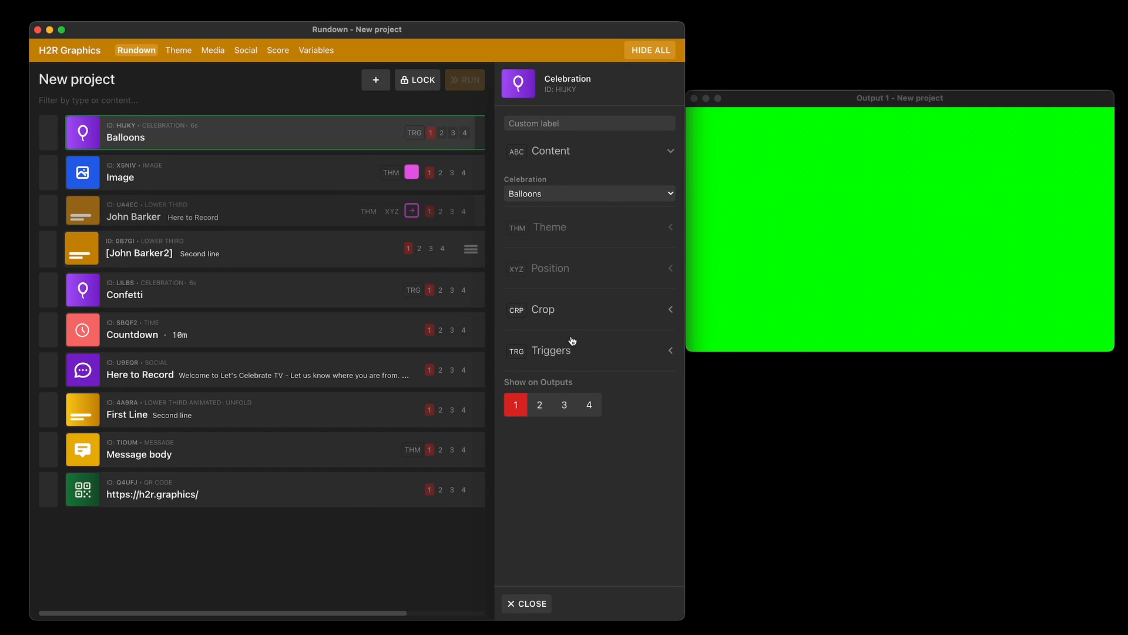
# Set the Balloons celebration's Link to graphic trigger to Image (X5NIV).
pyautogui.click(589, 350)
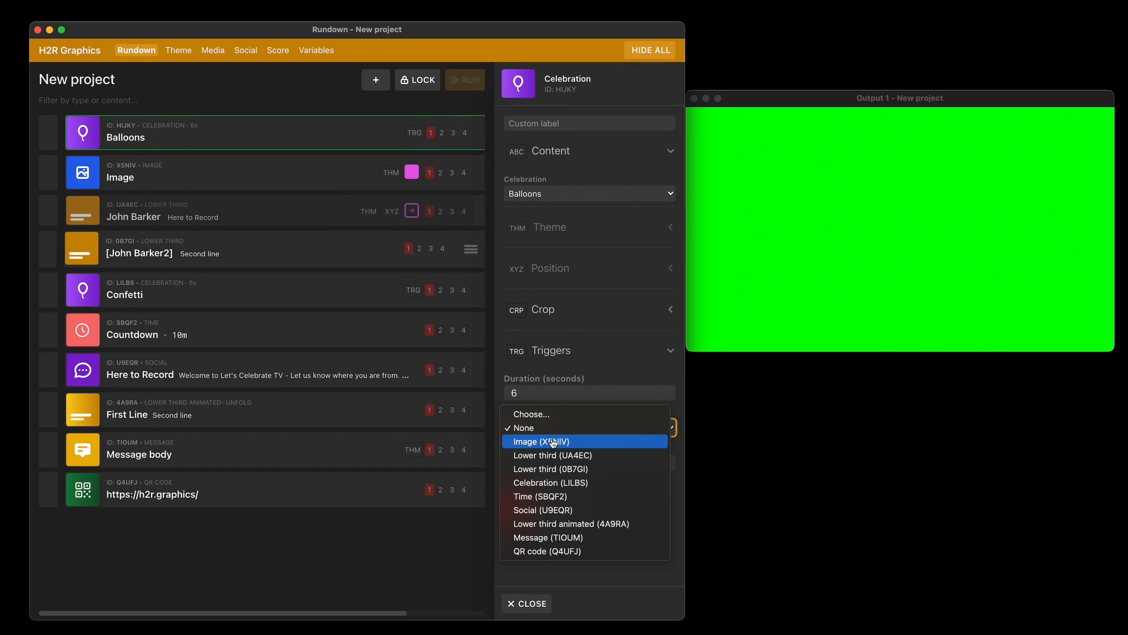
pyautogui.click(520, 428)
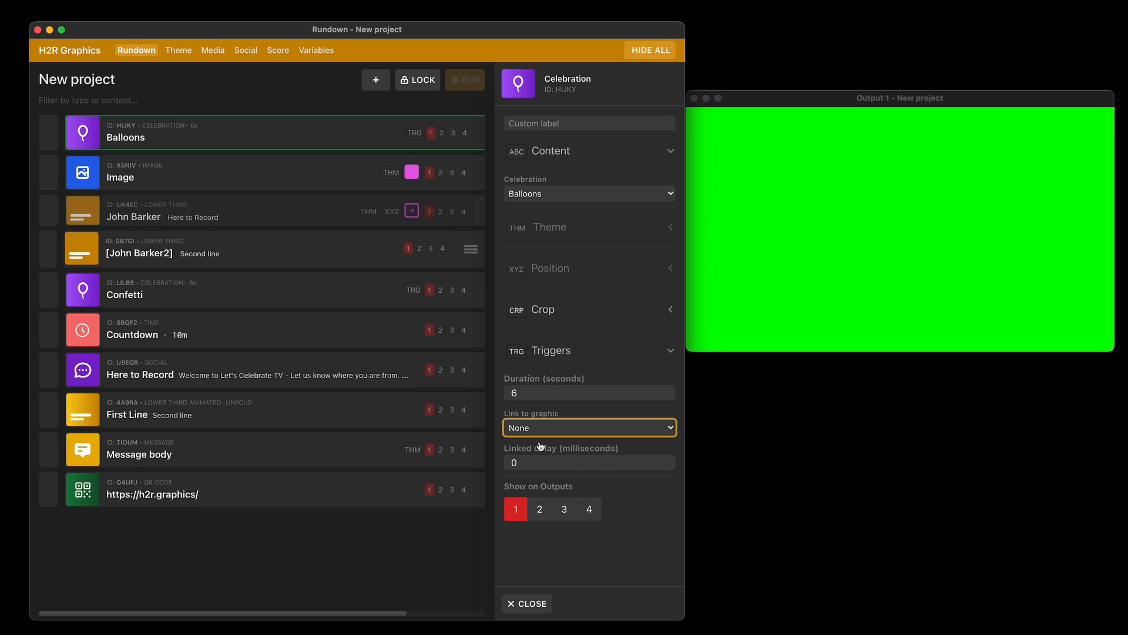
pyautogui.click(589, 428)
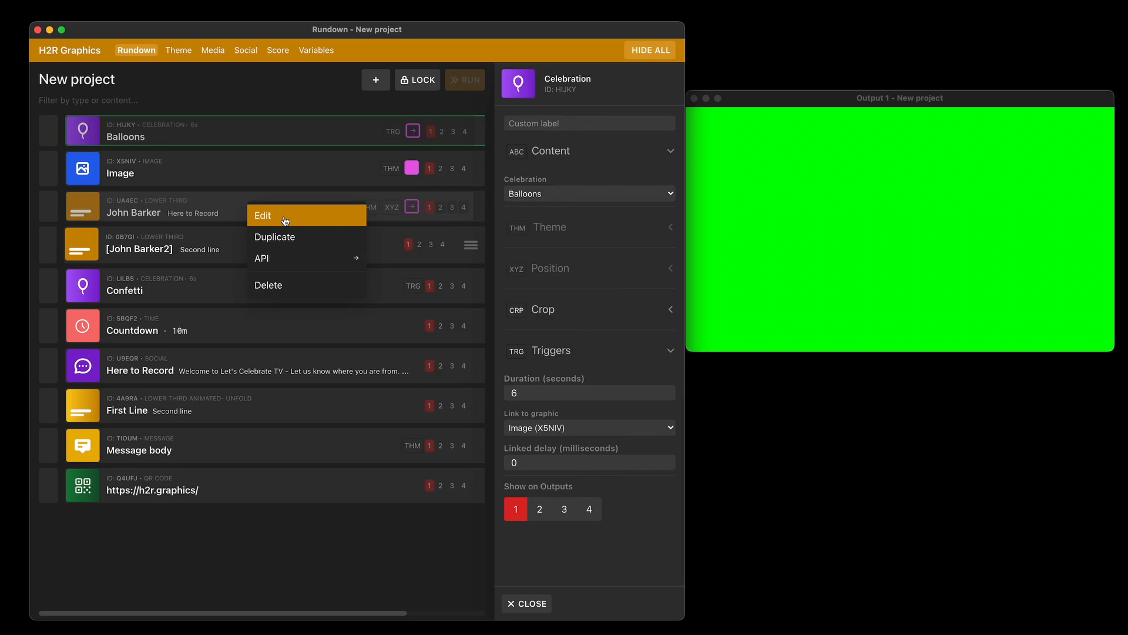
pyautogui.click(263, 215)
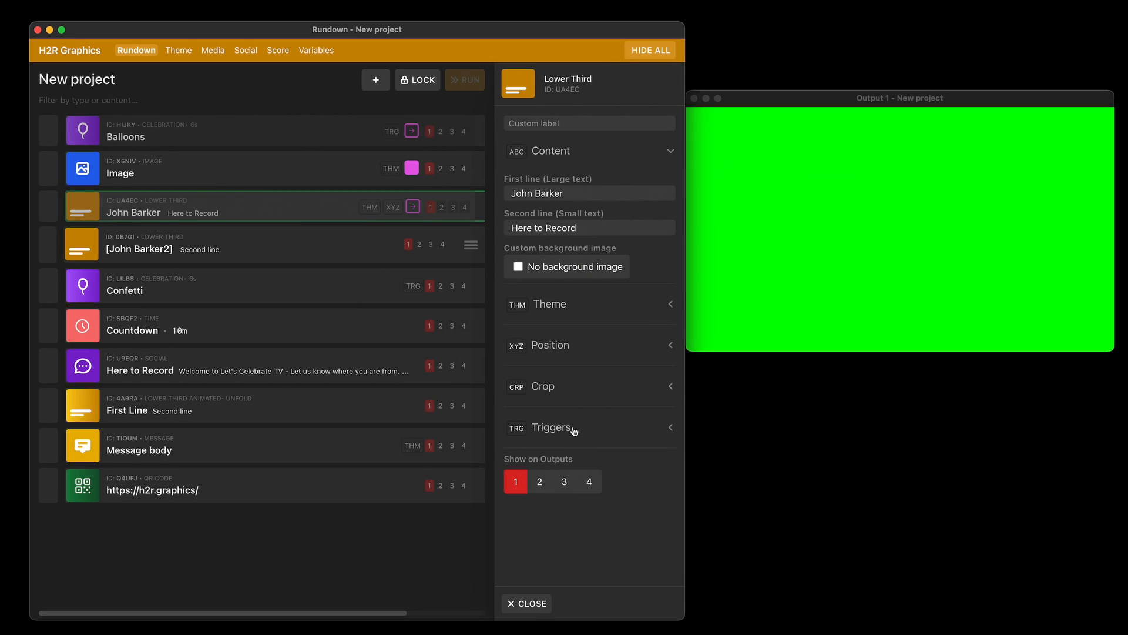
pyautogui.click(551, 427)
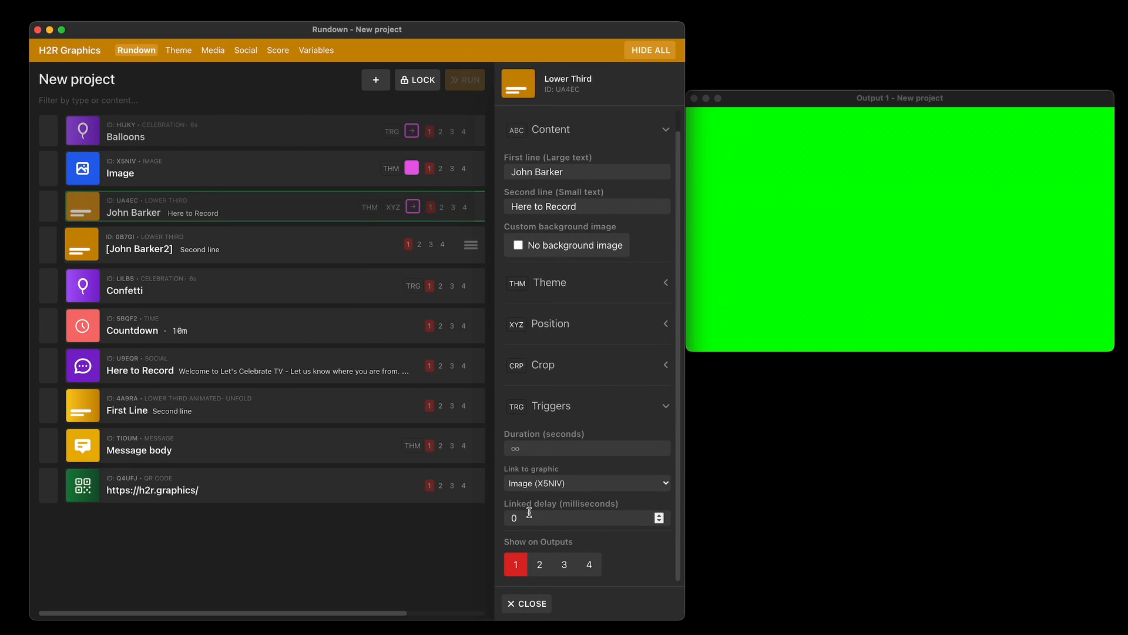
pyautogui.click(583, 518)
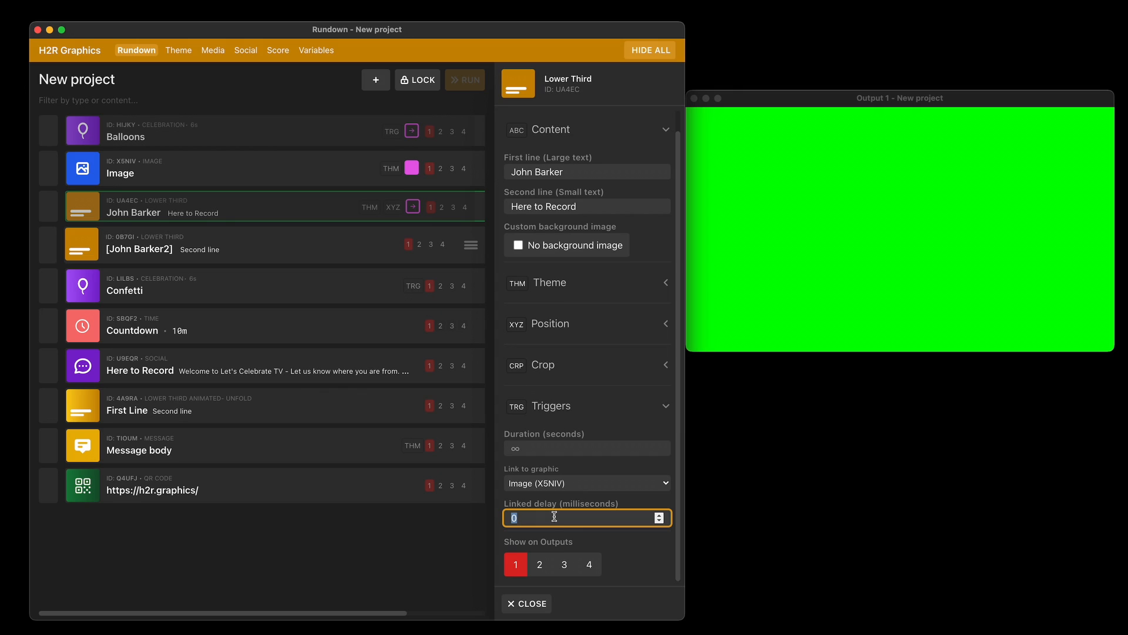
pyautogui.write('1')
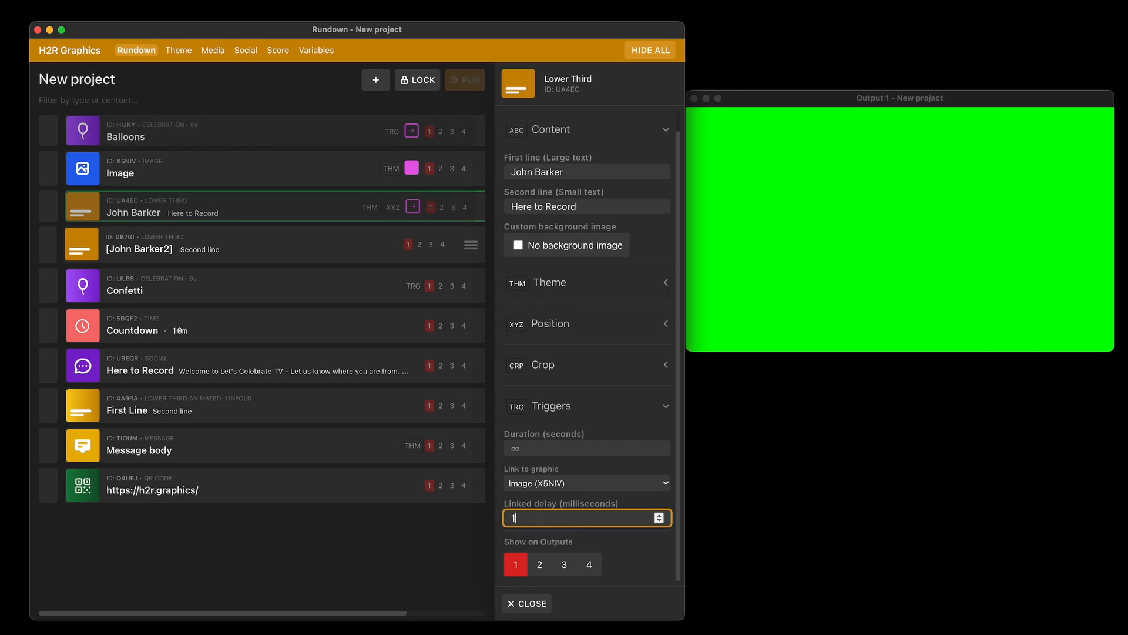
pyautogui.write('000')
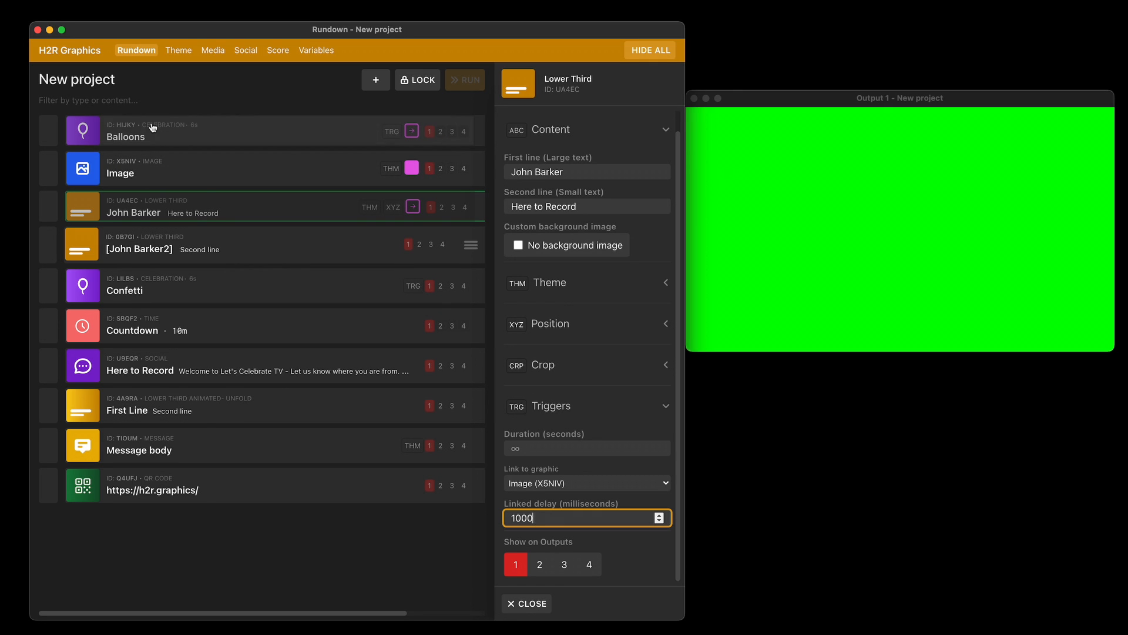
pyautogui.moveTo(139, 209)
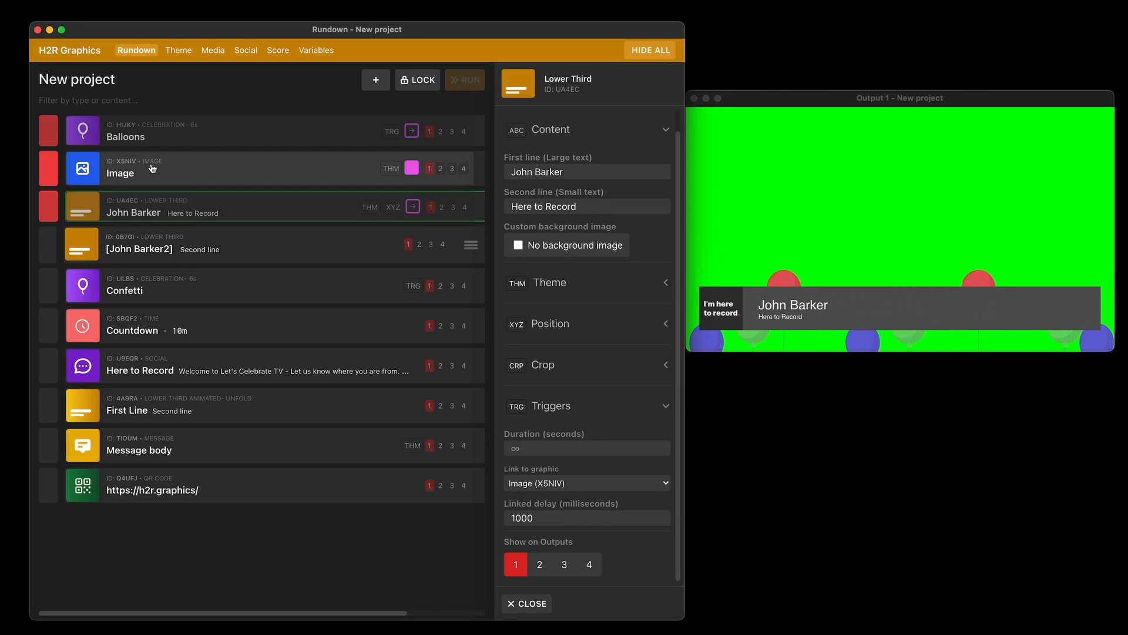
# Add a new 'Team 1 vs Team 2' Score graphic to the rundown.
pyautogui.click(411, 130)
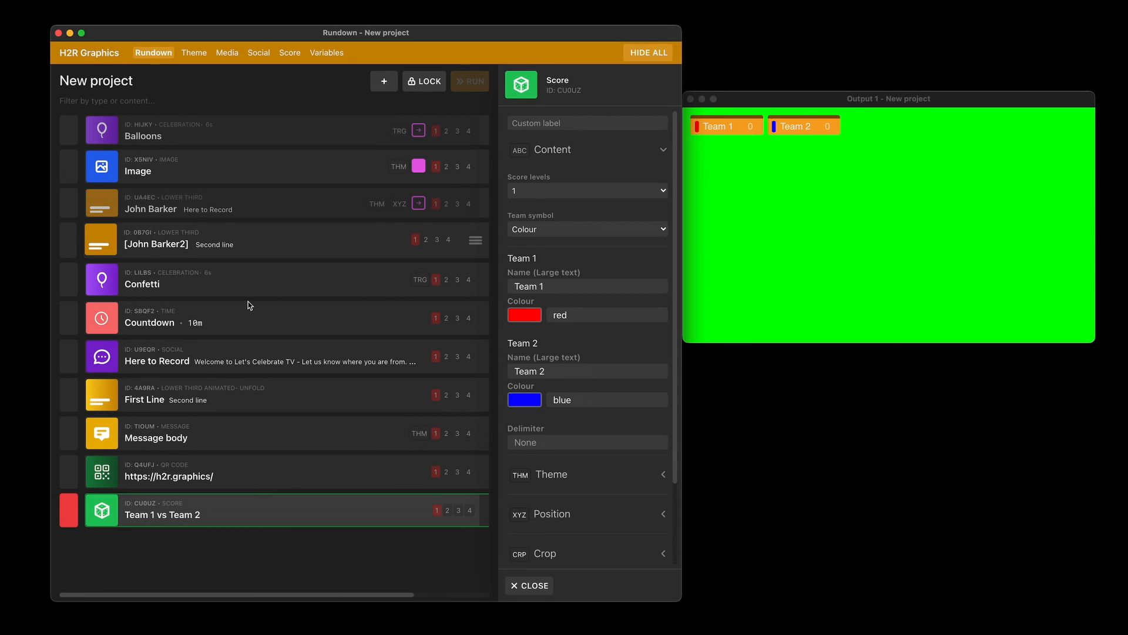
# Set Team 1's score to 10 and Team 2's to 15, then raise Team 2 to 16.
pyautogui.click(288, 53)
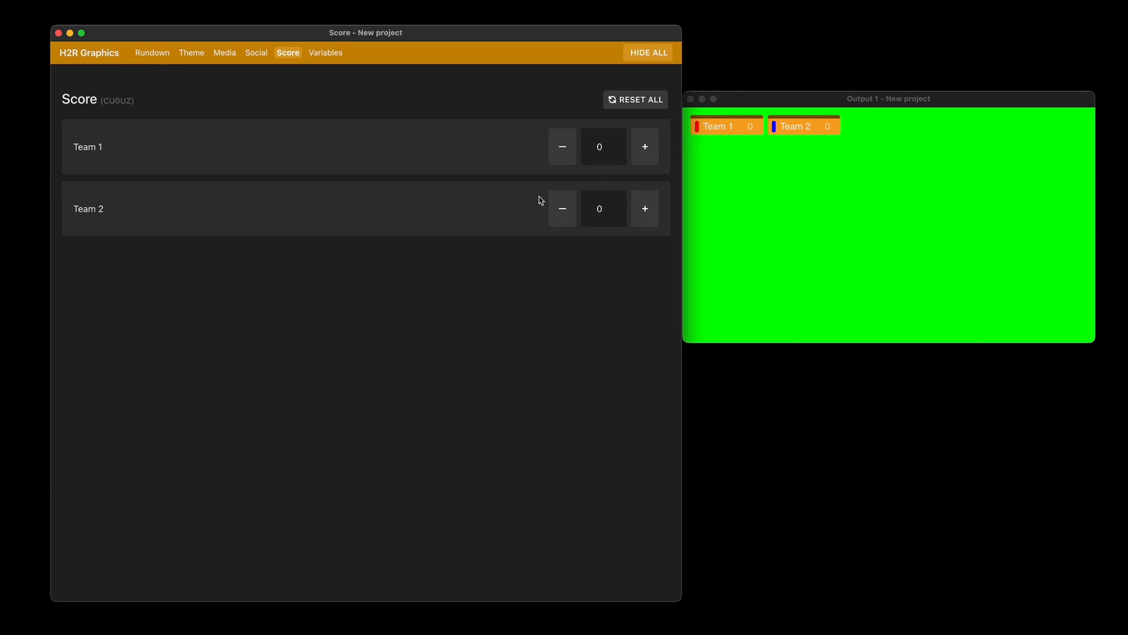
pyautogui.click(645, 146)
pyautogui.write('10')
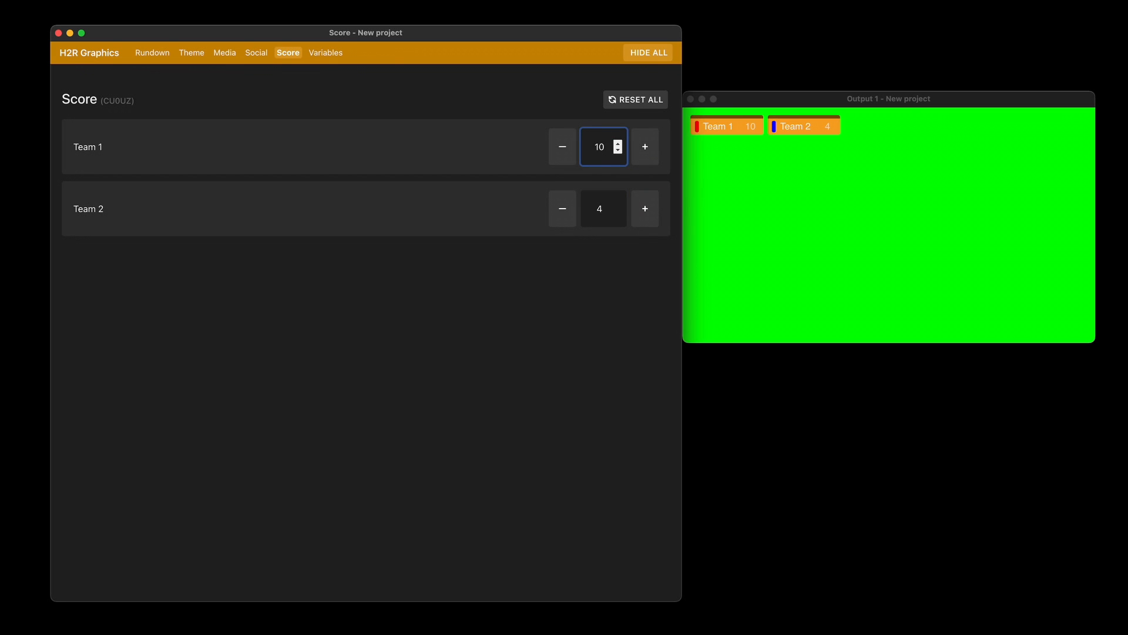
pyautogui.click(599, 209)
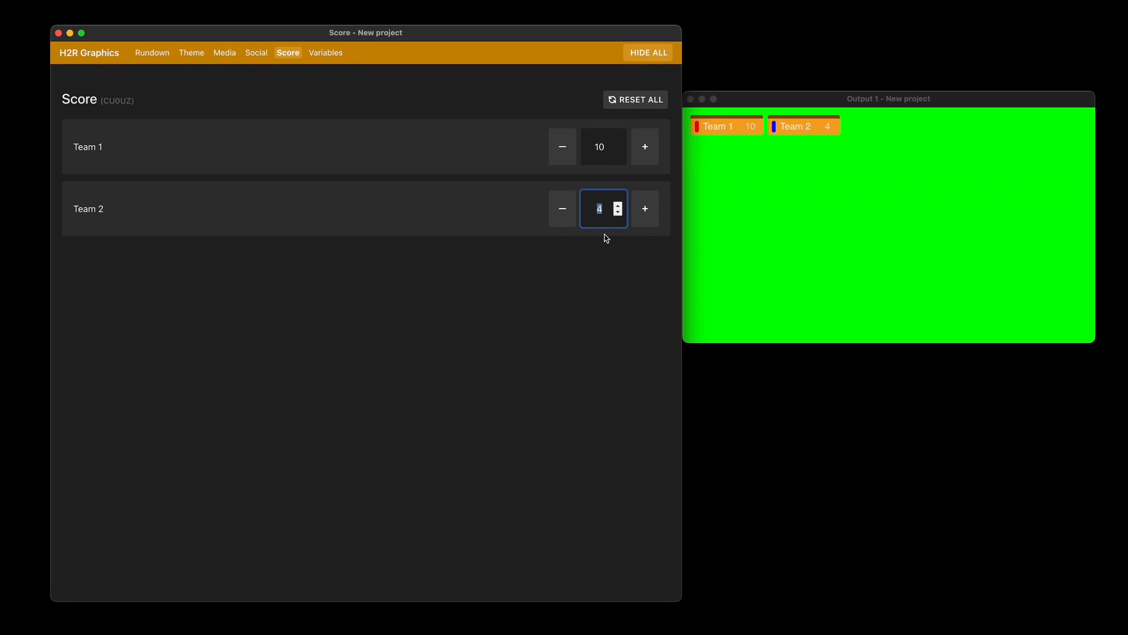
pyautogui.click(644, 209)
pyautogui.write('8')
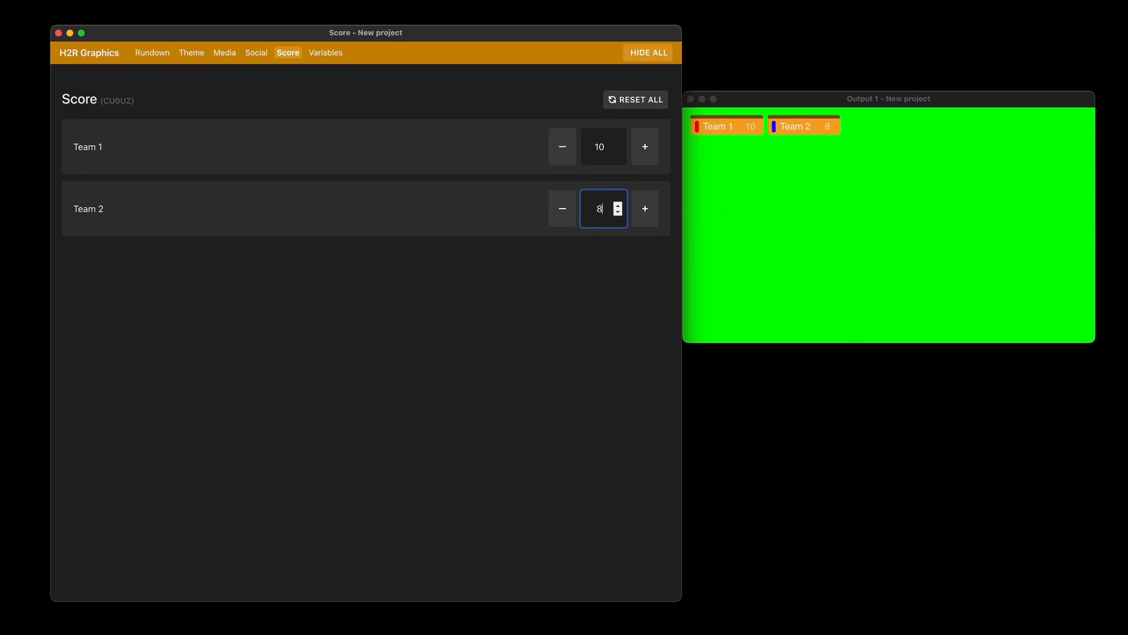
pyautogui.write('15')
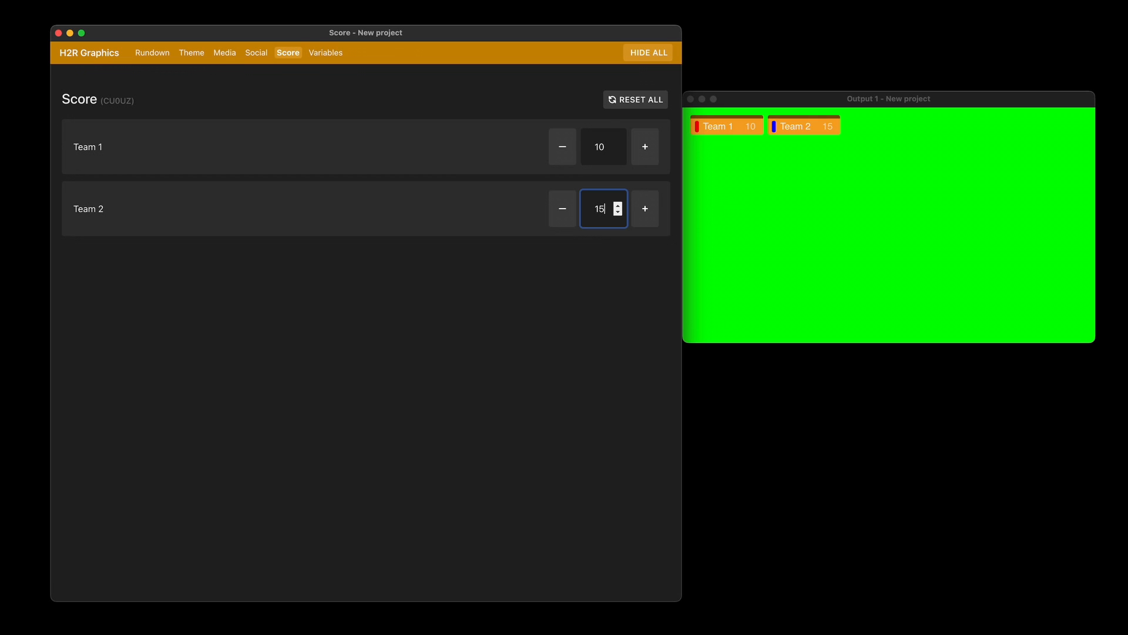
pyautogui.click(326, 52)
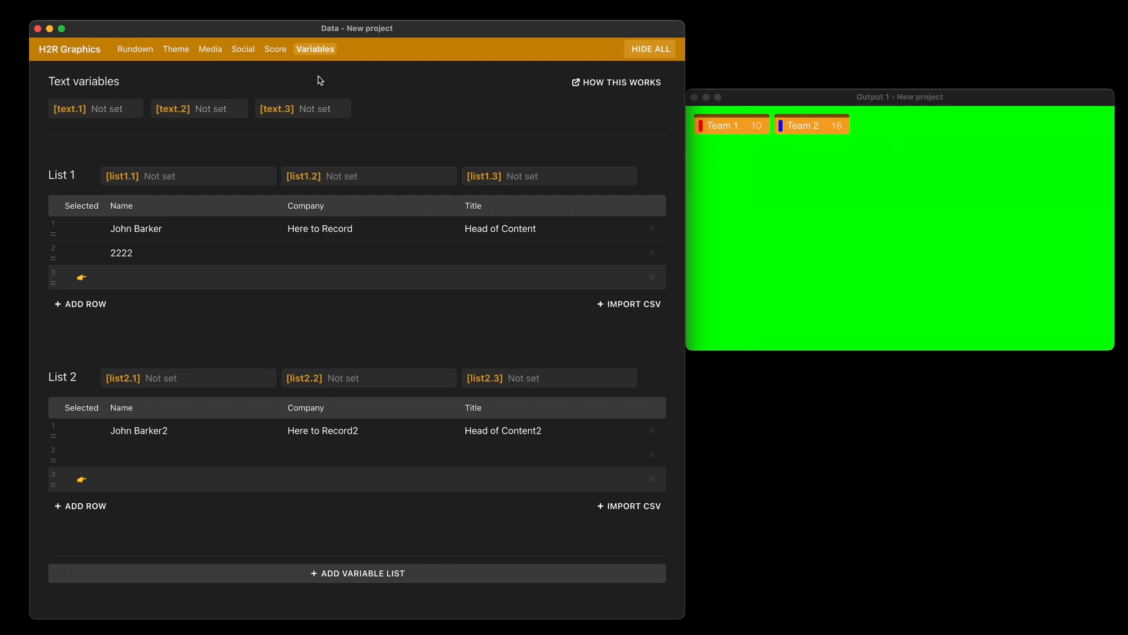
pyautogui.moveTo(47, 153)
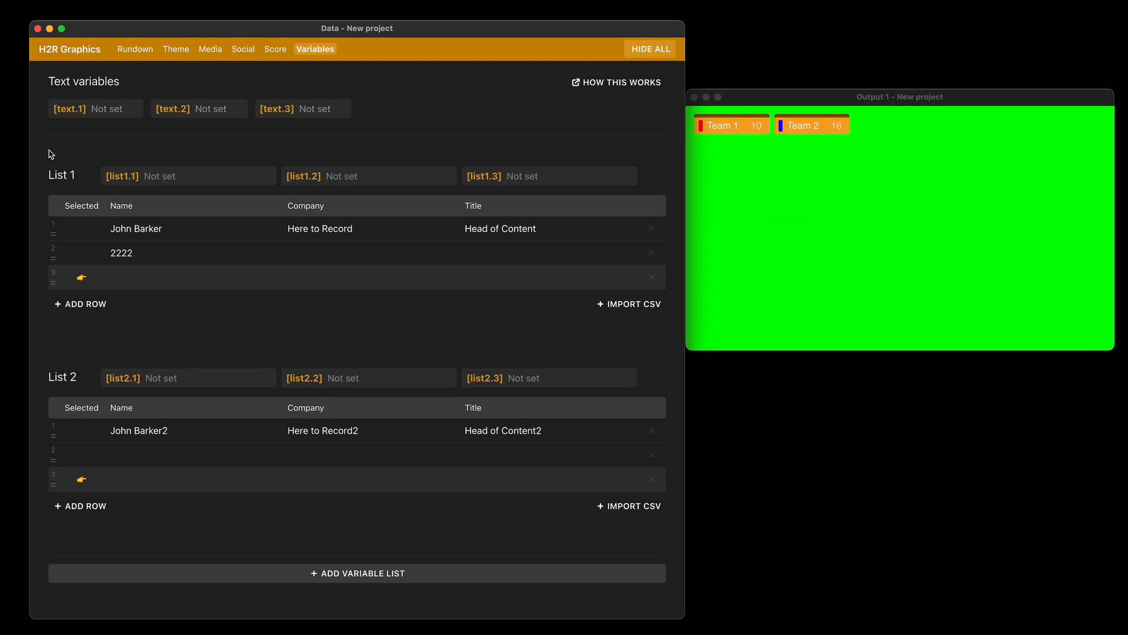
pyautogui.moveTo(206, 393)
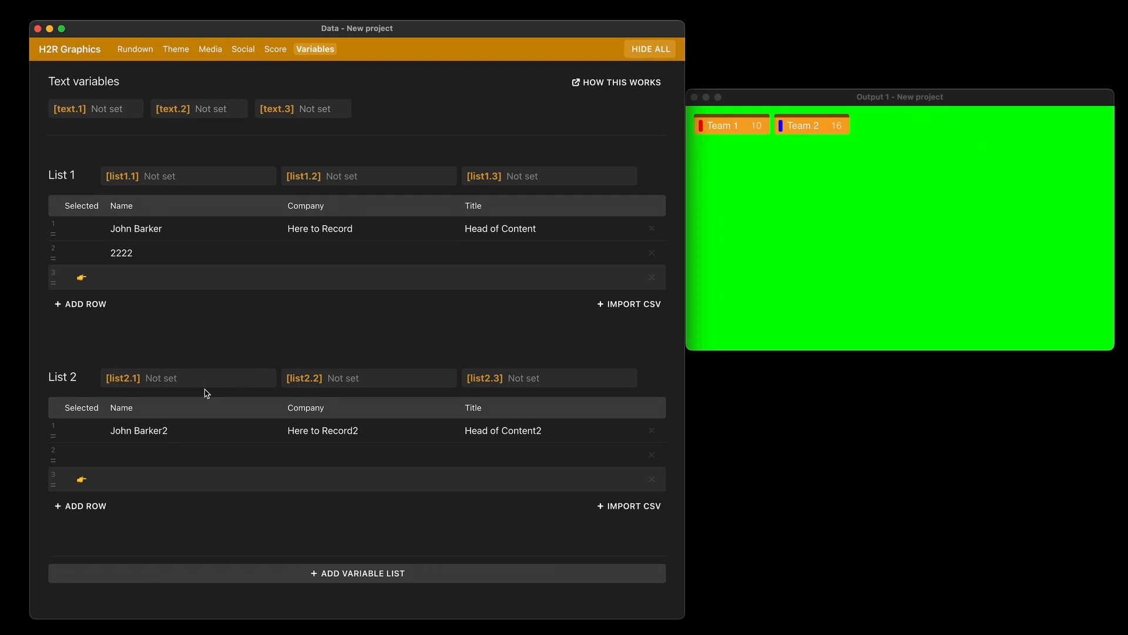
# Add List 3 to the variables and start editing List 2's 'John Barker2' name cell.
pyautogui.click(357, 573)
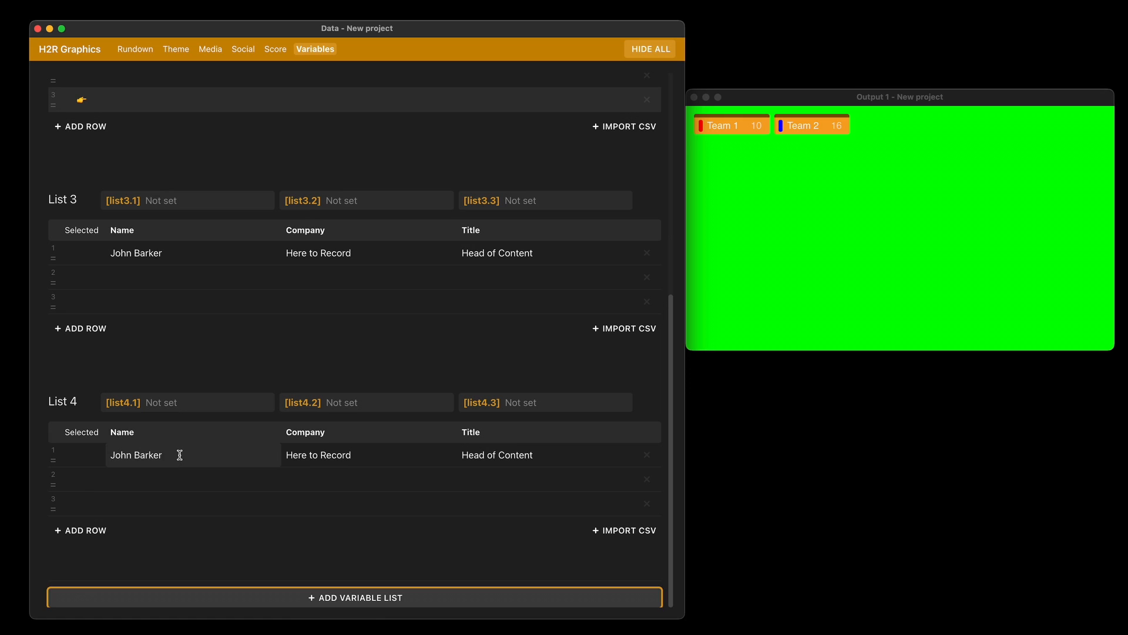
pyautogui.doubleClick(338, 455)
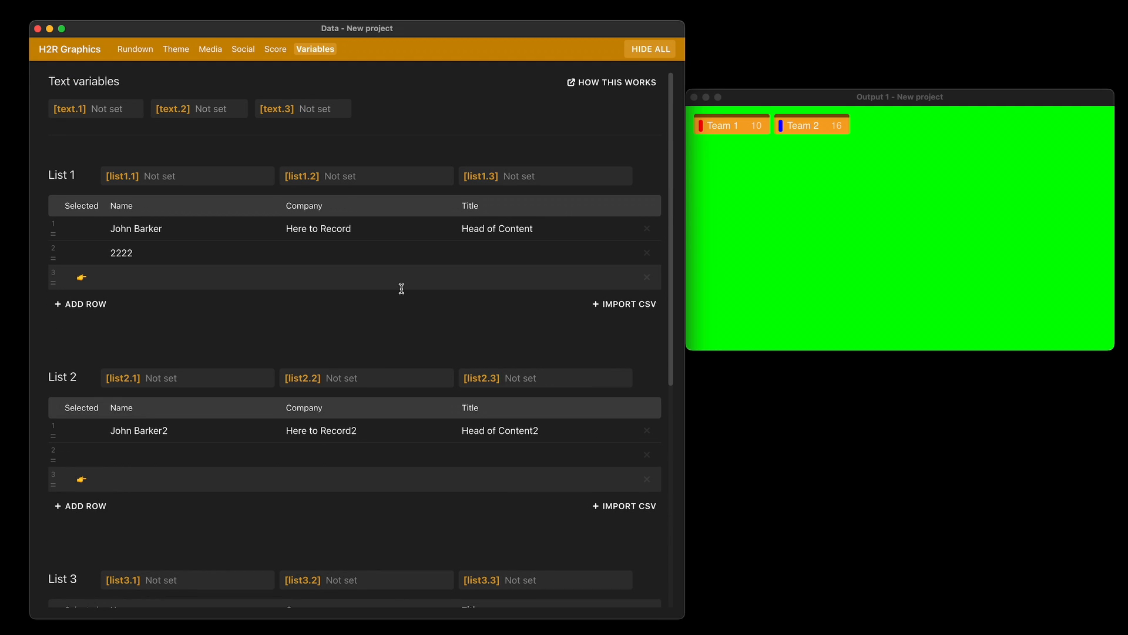
pyautogui.moveTo(194, 408)
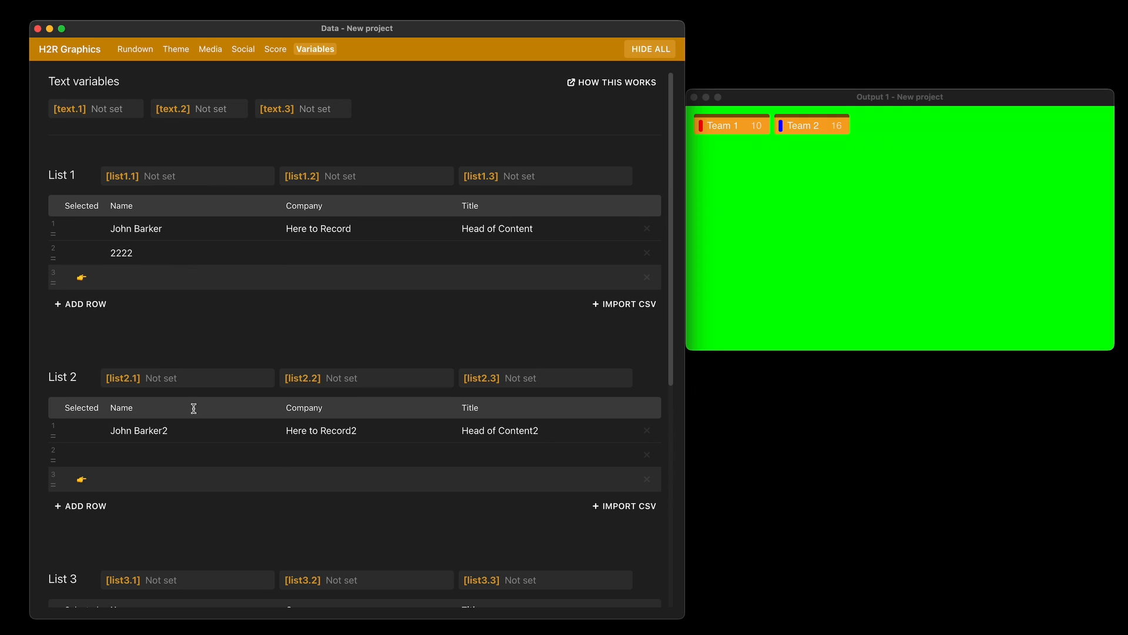
pyautogui.moveTo(319, 493)
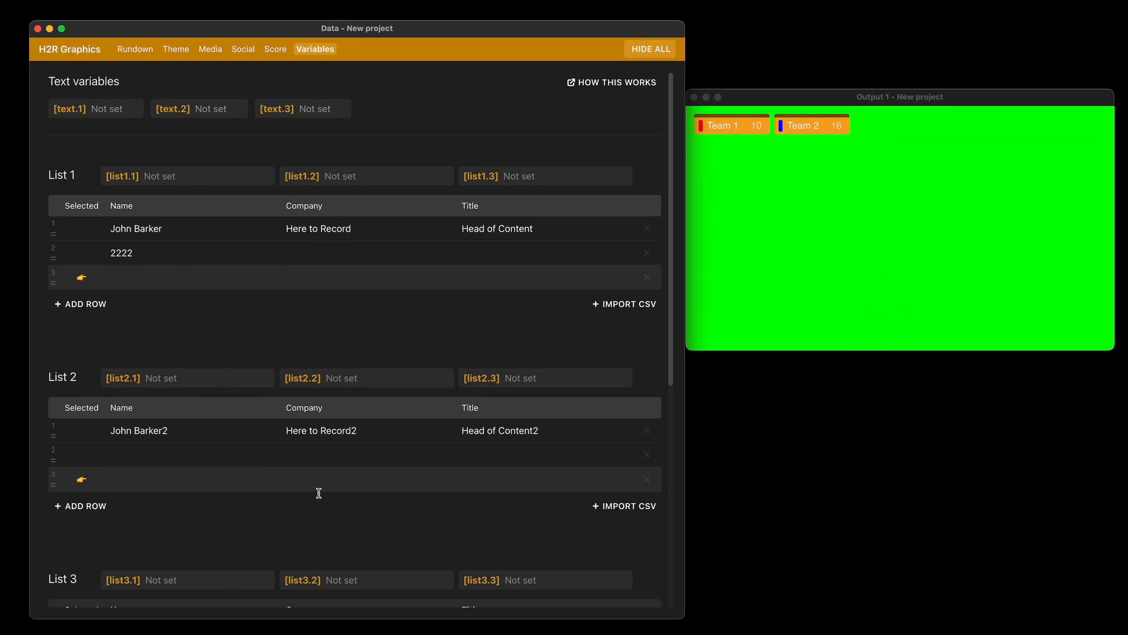
pyautogui.click(165, 430)
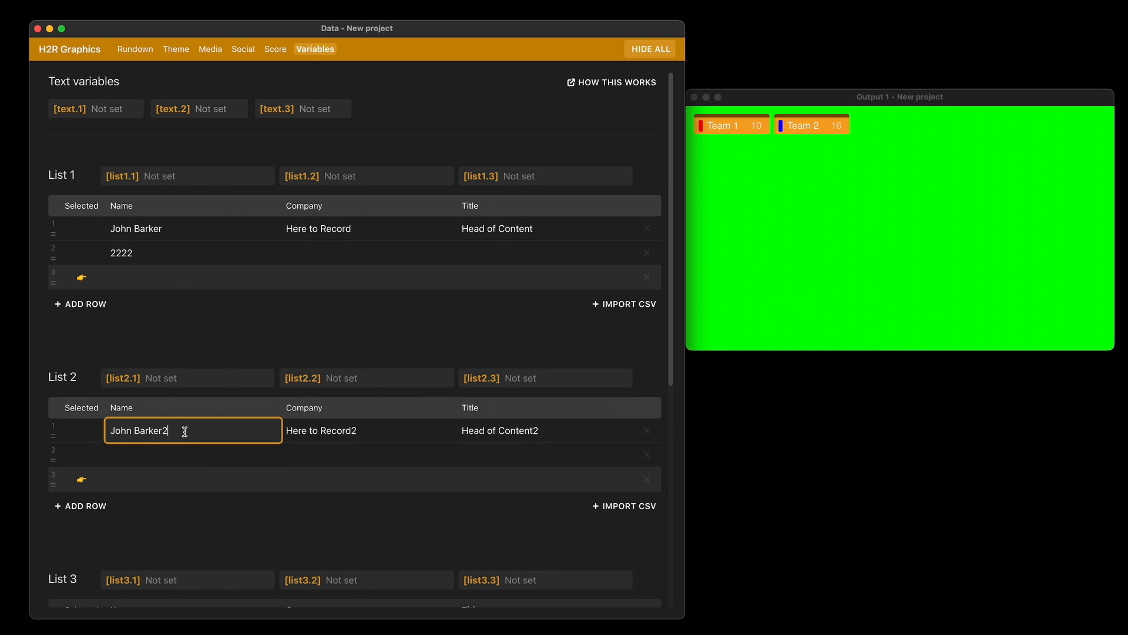
# Switch to the Rundown for the [list2.row1.cell1] lower third, then return to Variables.
pyautogui.click(137, 49)
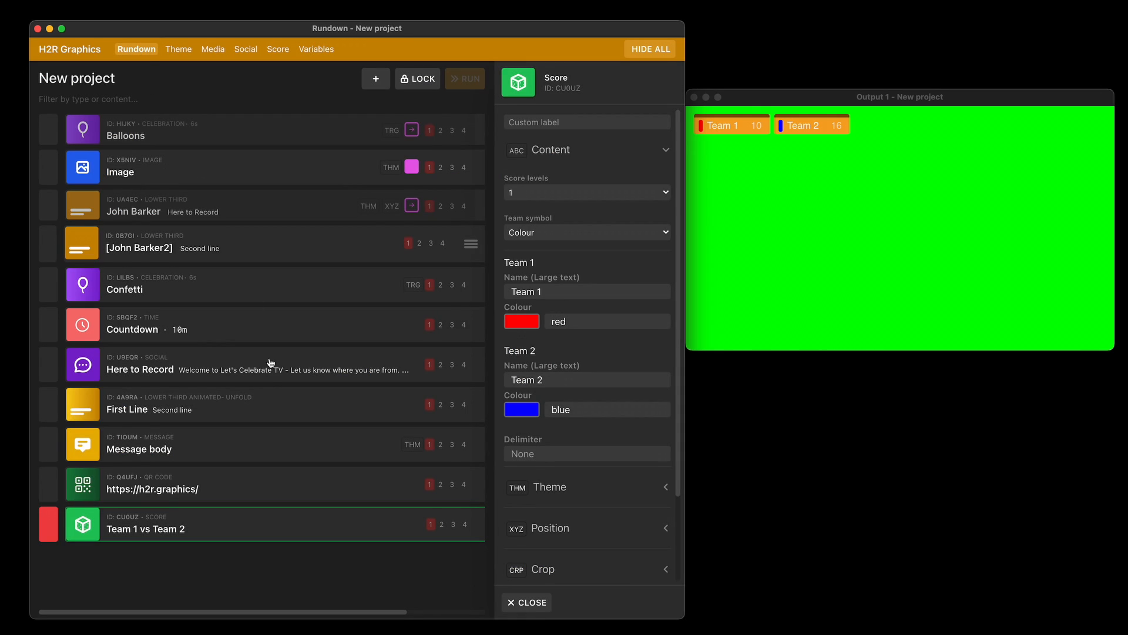
pyautogui.moveTo(264, 361)
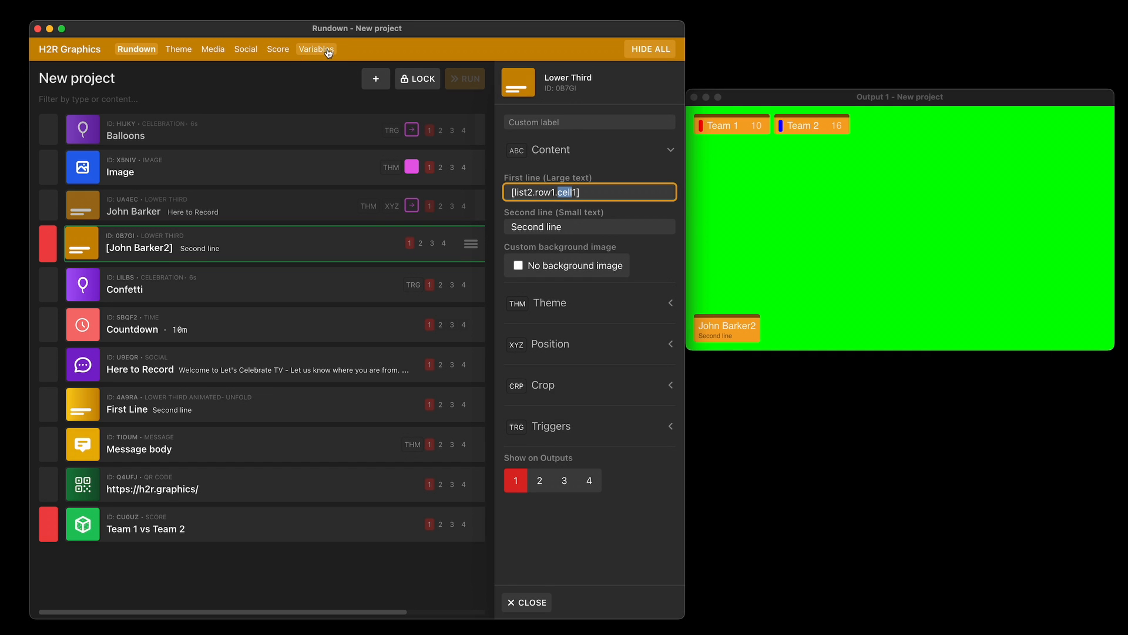
pyautogui.click(316, 49)
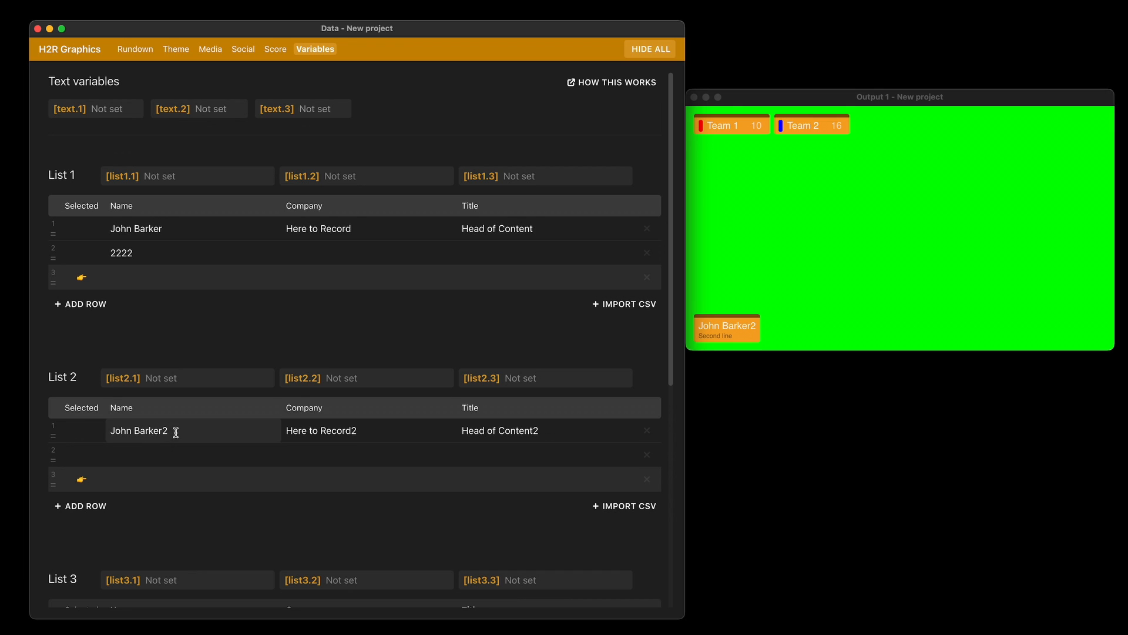
pyautogui.moveTo(134, 431)
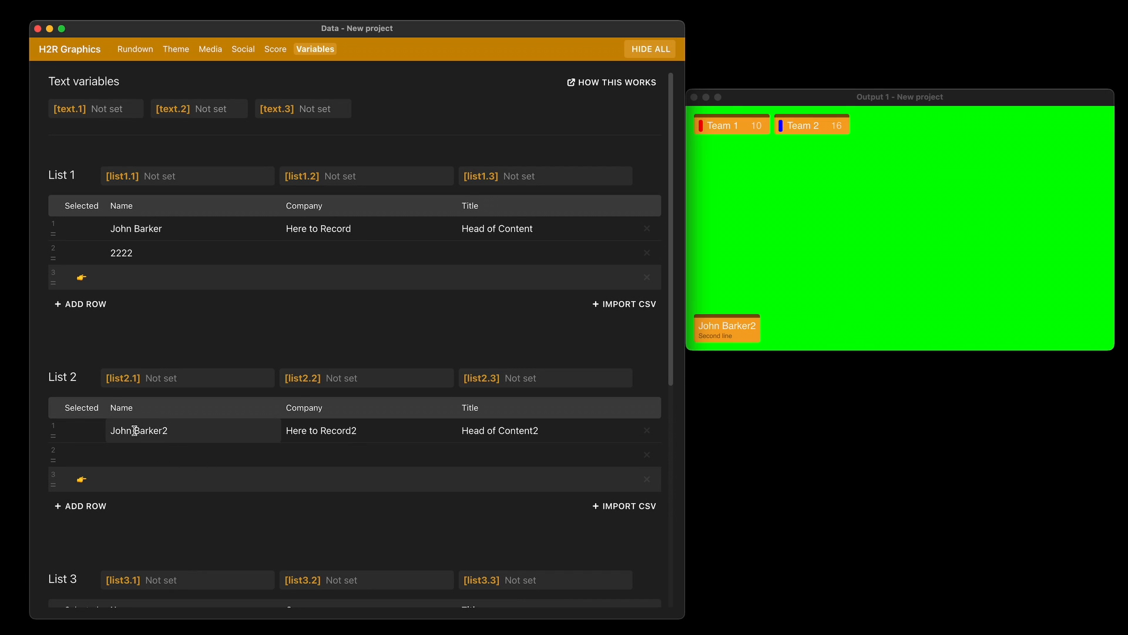
# Select List 2's first Company entry, then return to the Rundown graphics list.
pyautogui.click(344, 430)
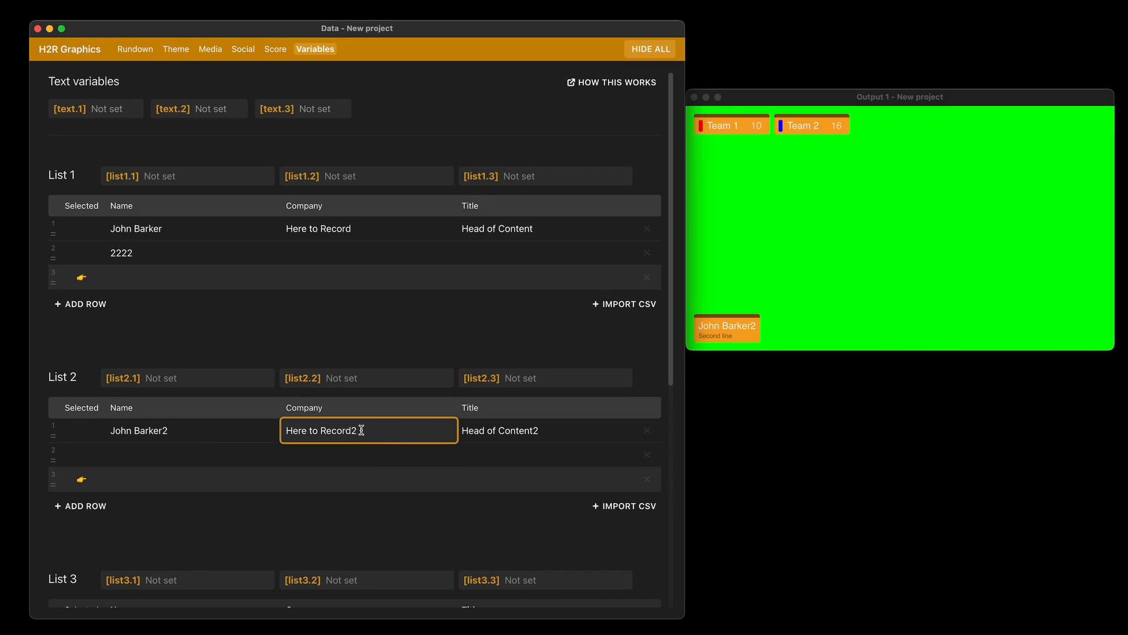
pyautogui.click(136, 49)
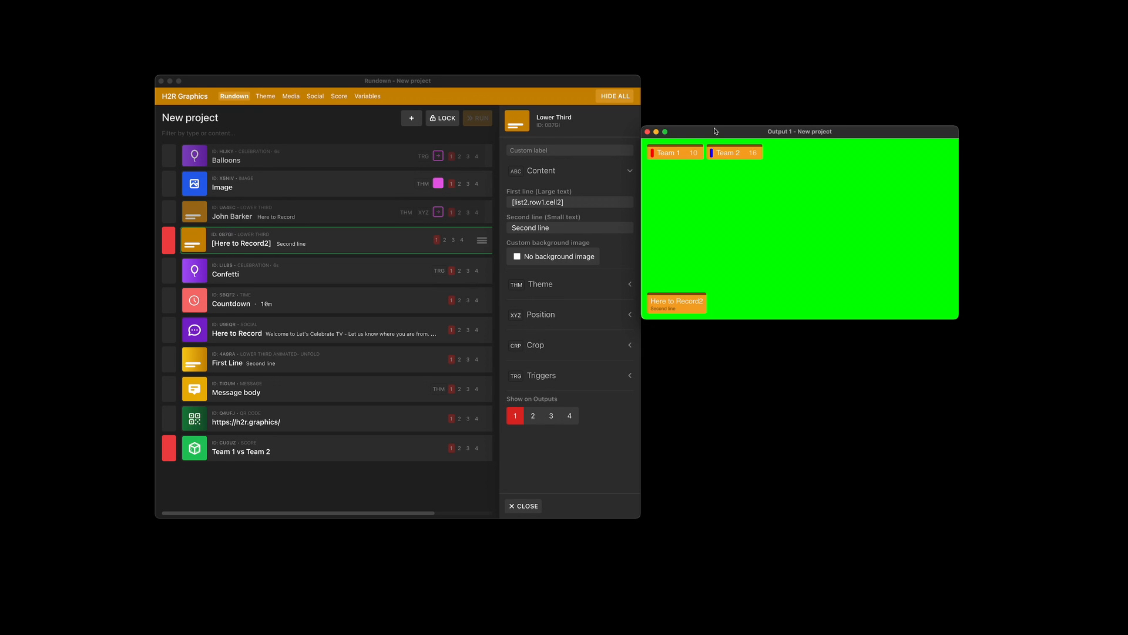
pyautogui.moveTo(725, 131)
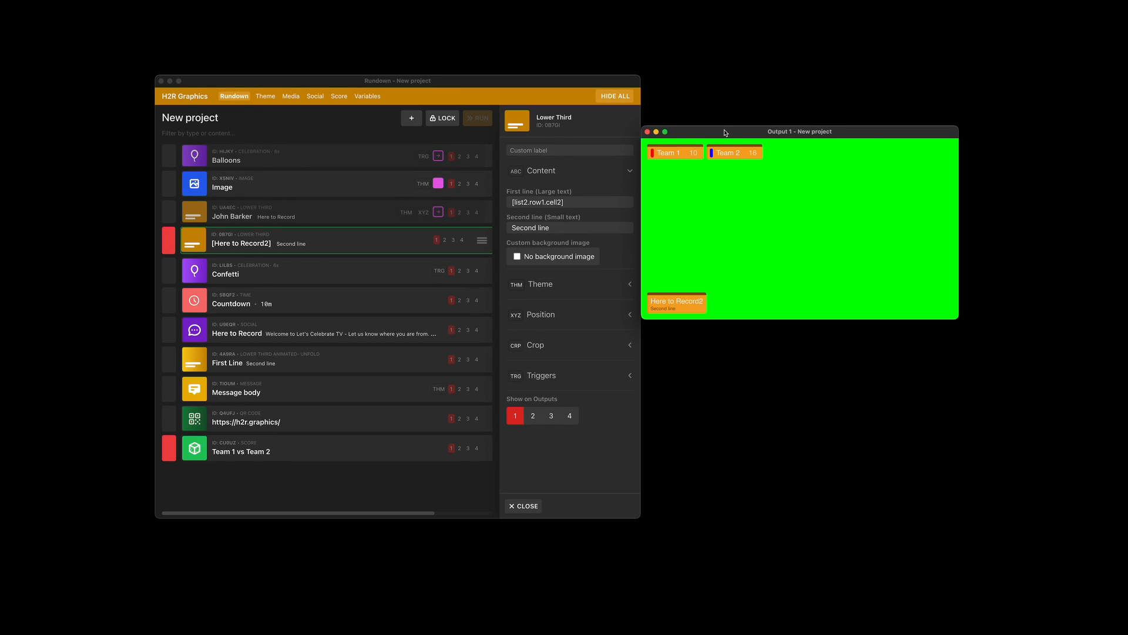